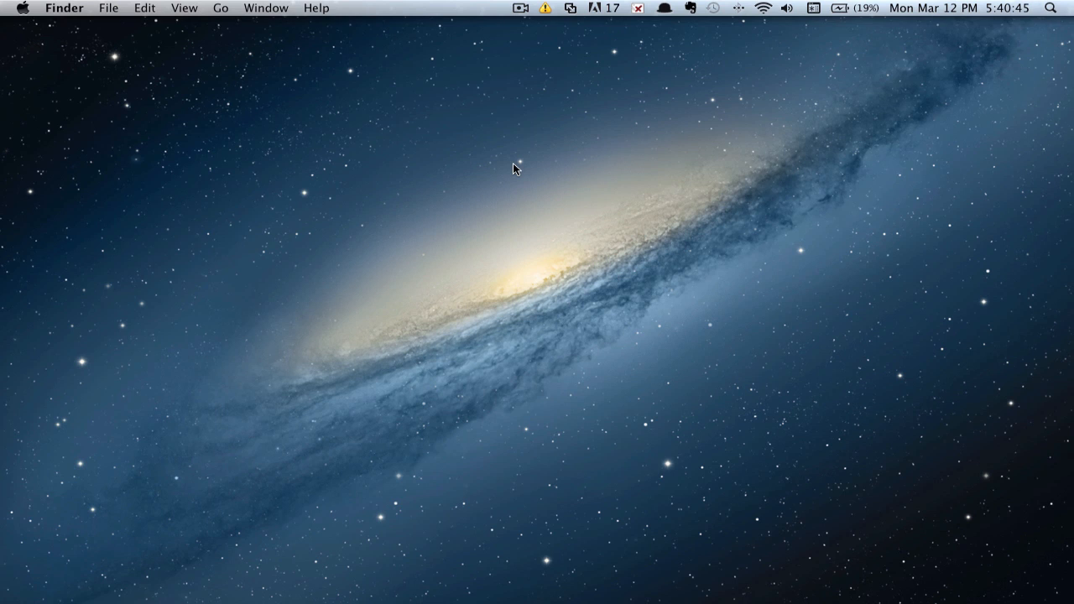
mouse_move(505, 154)
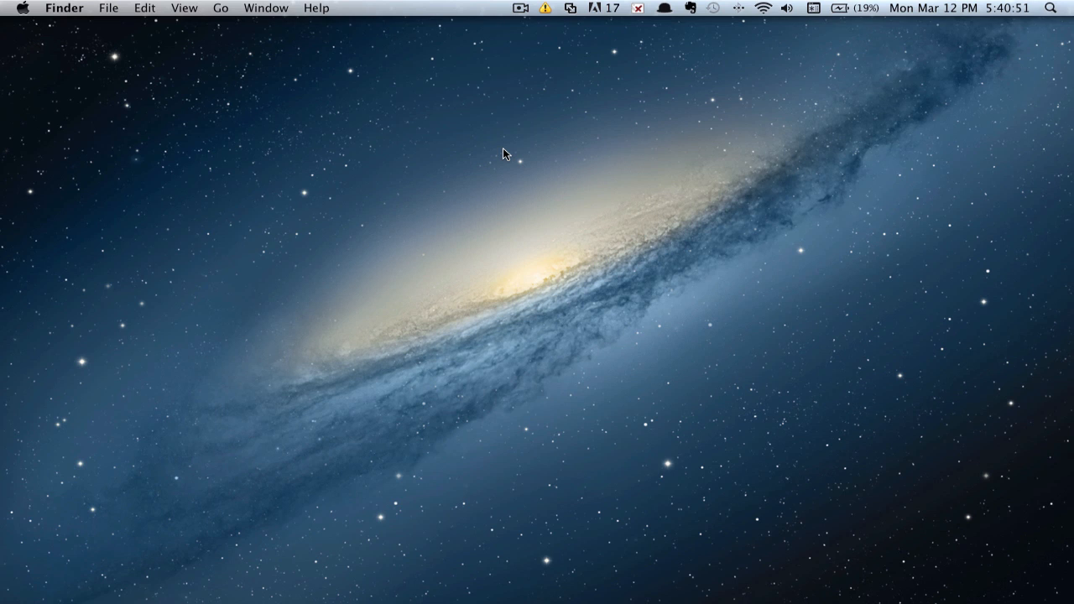
mouse_move(513, 147)
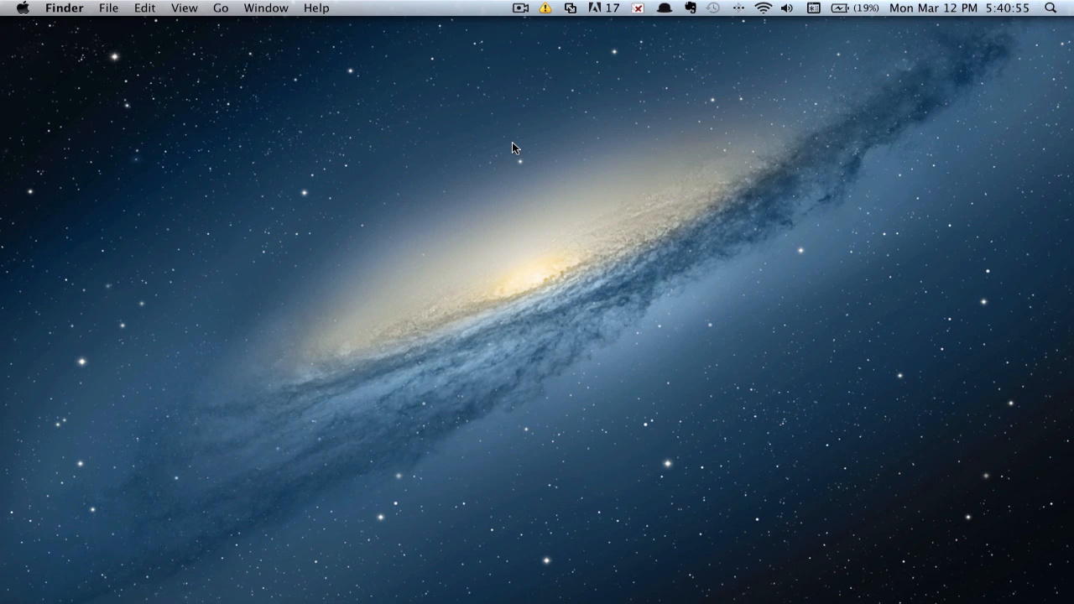
mouse_move(507, 141)
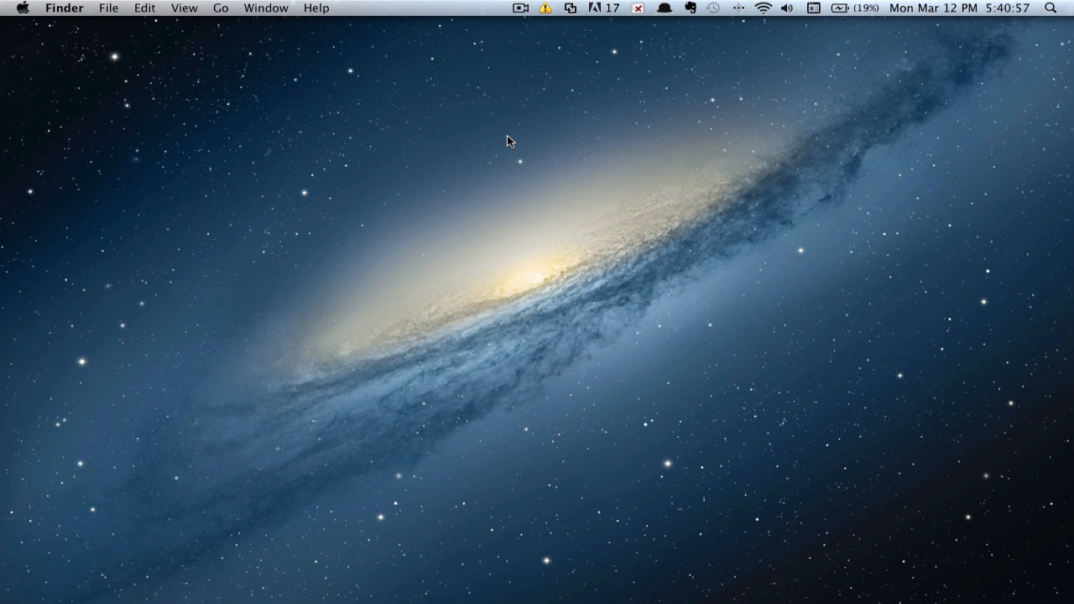
mouse_move(559, 169)
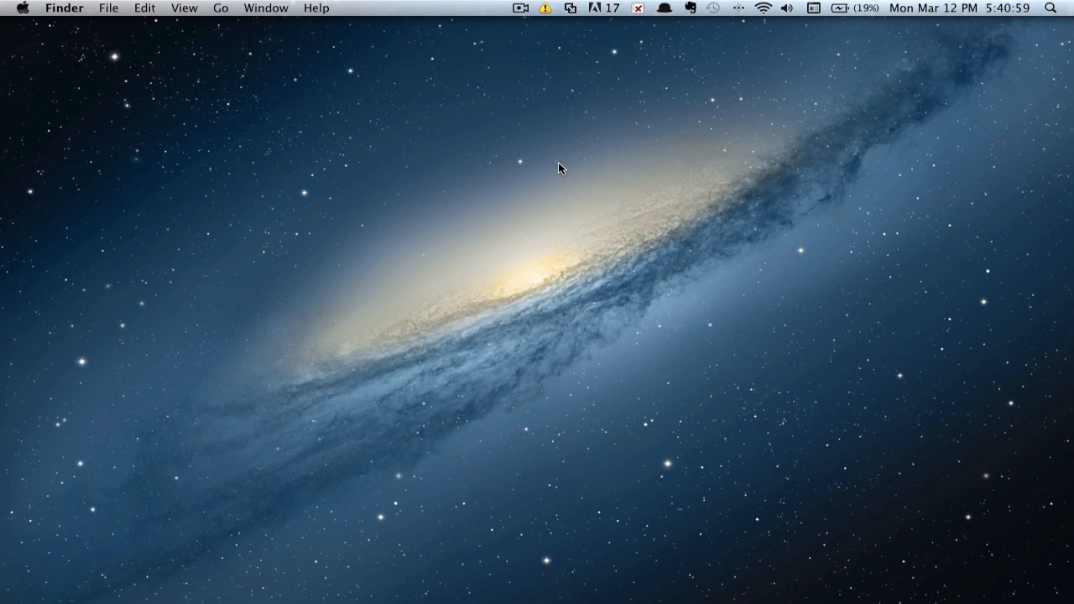
- Launch Automator from the launcher to reach its template chooser
text(autom)
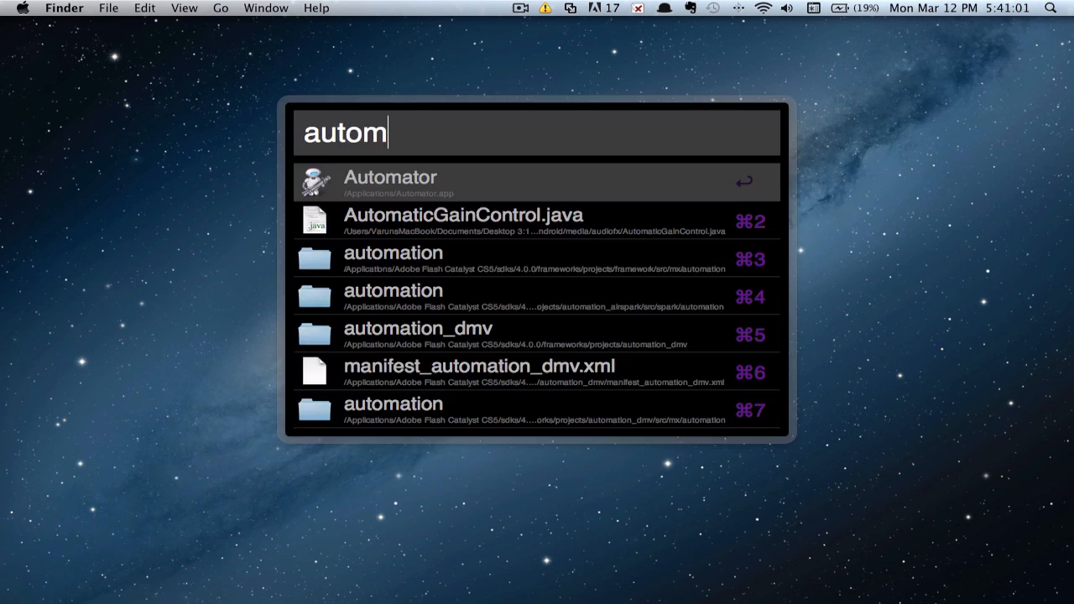
click(390, 177)
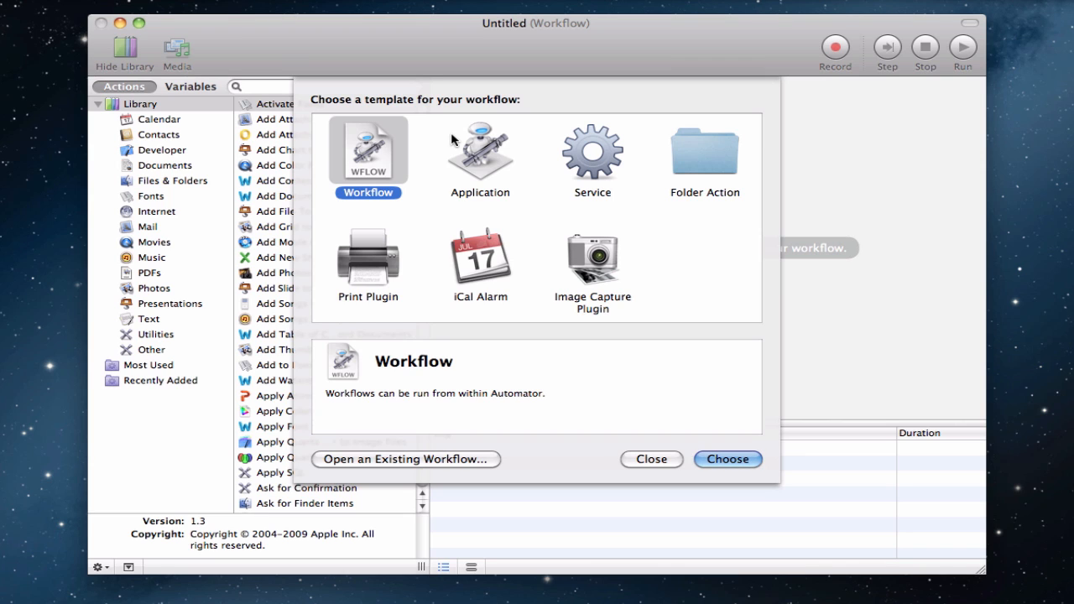
mouse_move(367, 149)
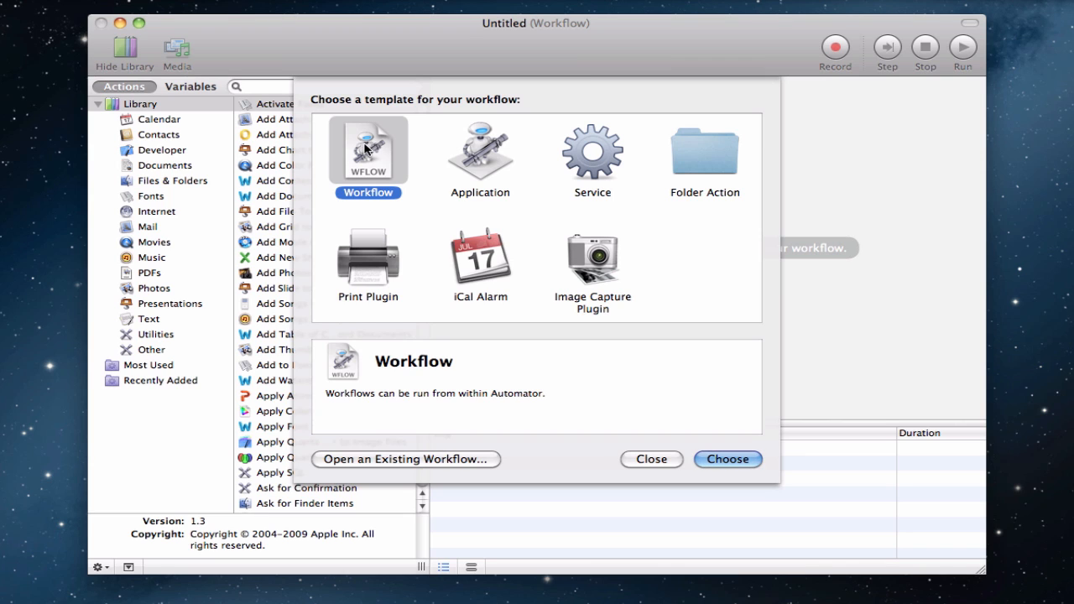
- Create a Workflow with Get Specified URLs and New Text File actions added
click(727, 459)
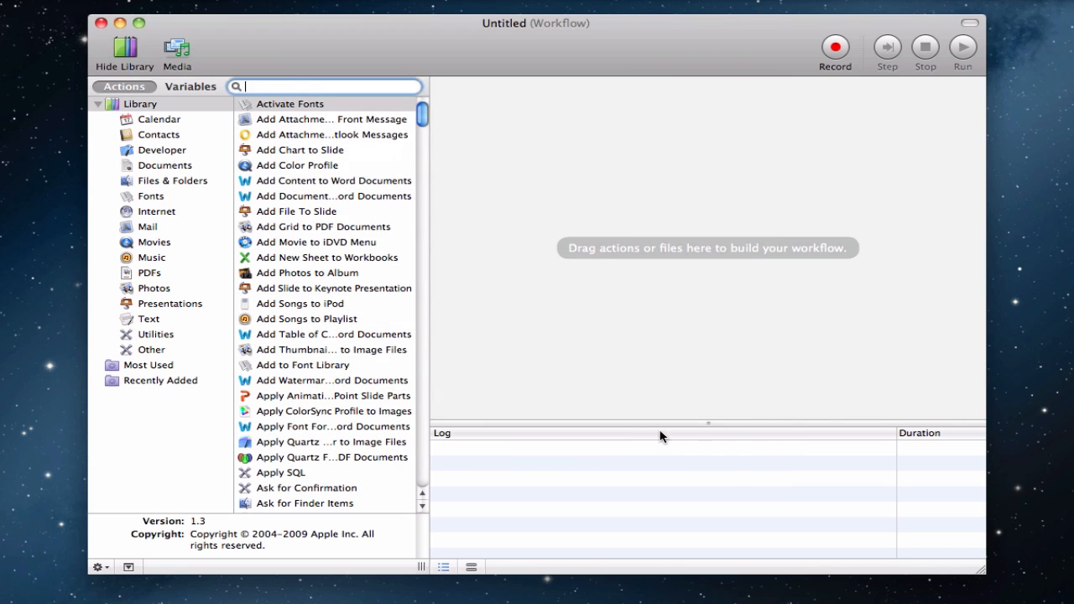
mouse_move(145, 206)
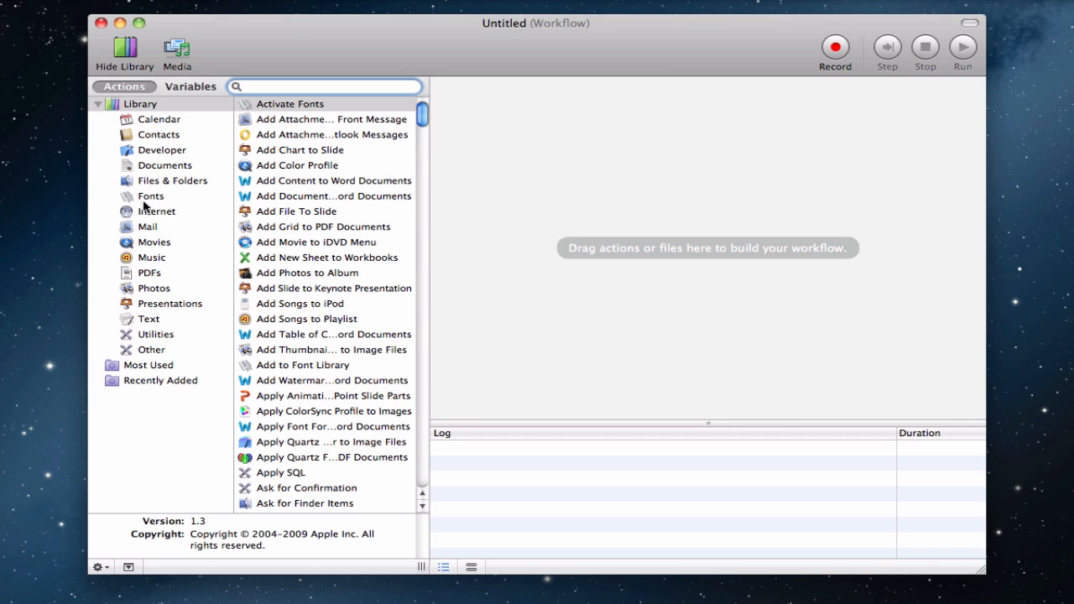
click(157, 211)
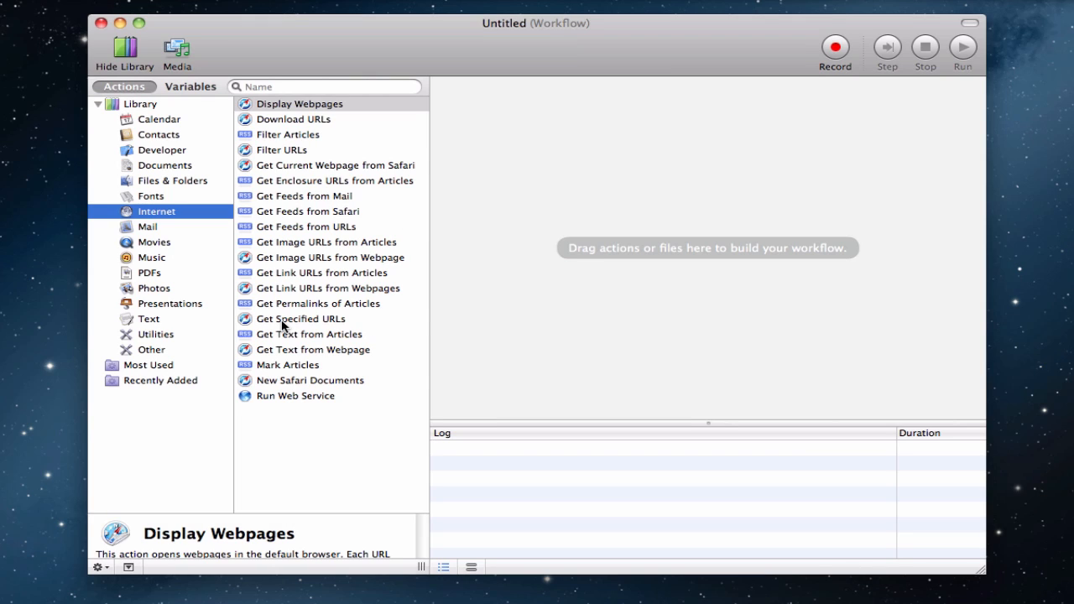
drag(301, 319, 688, 235)
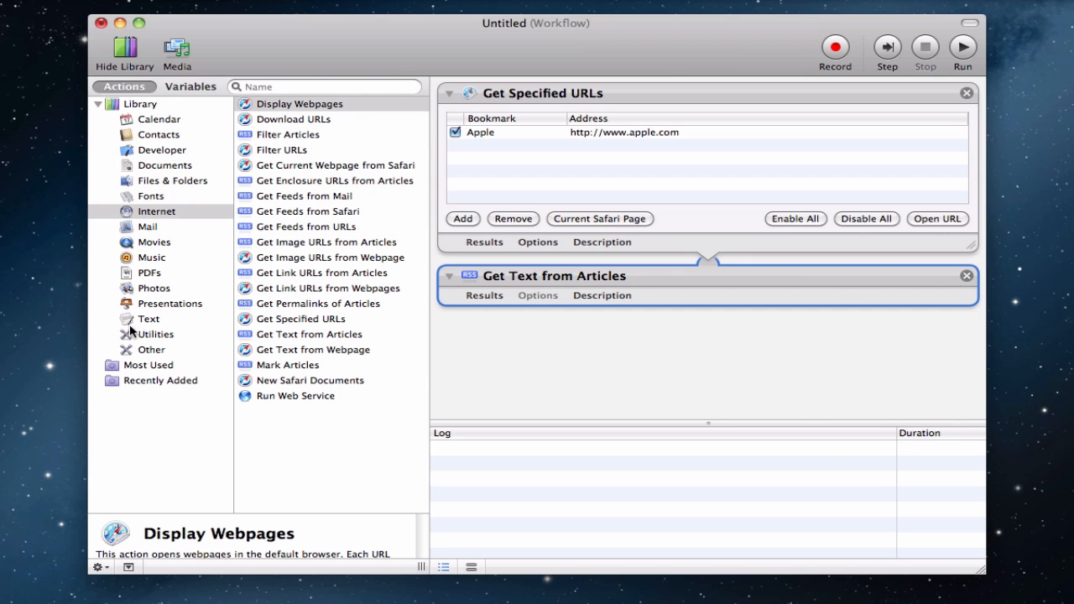
click(149, 319)
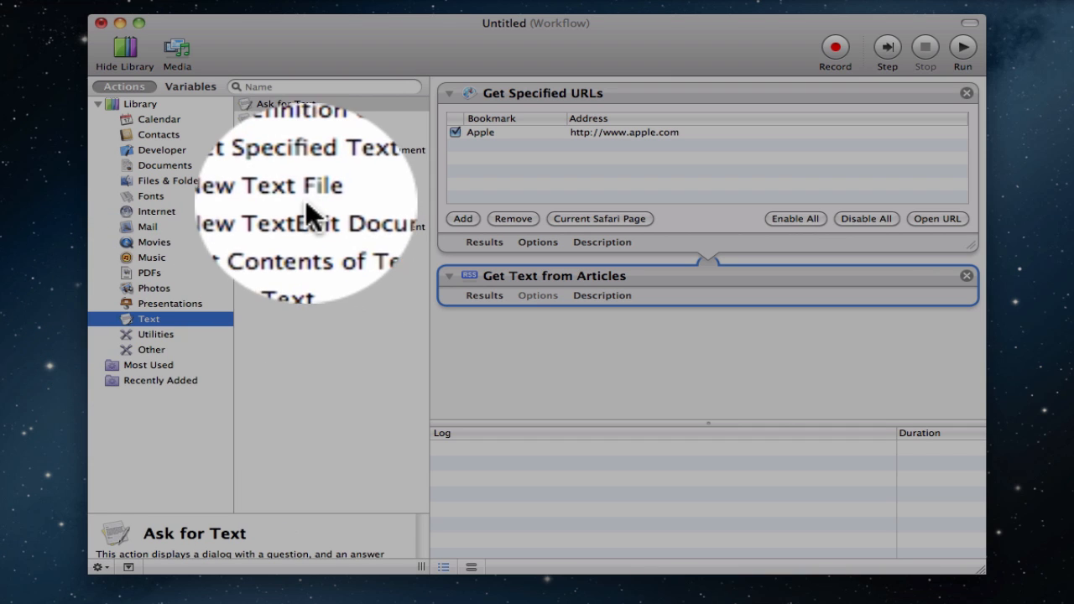
drag(290, 185, 583, 355)
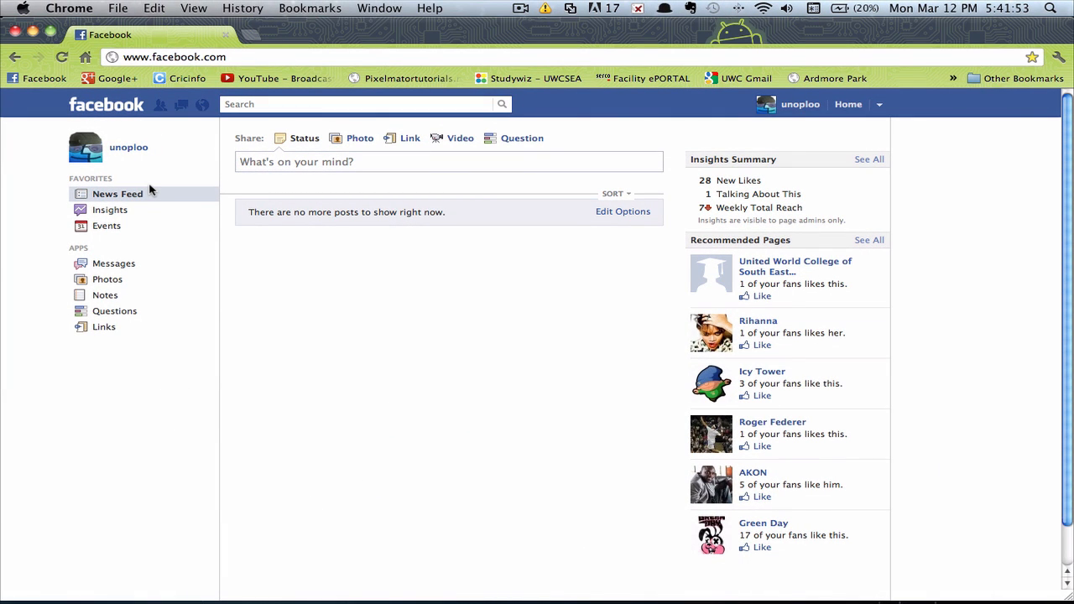
- Open Facebook's See All Notifications page and its notifications RSS link
click(201, 104)
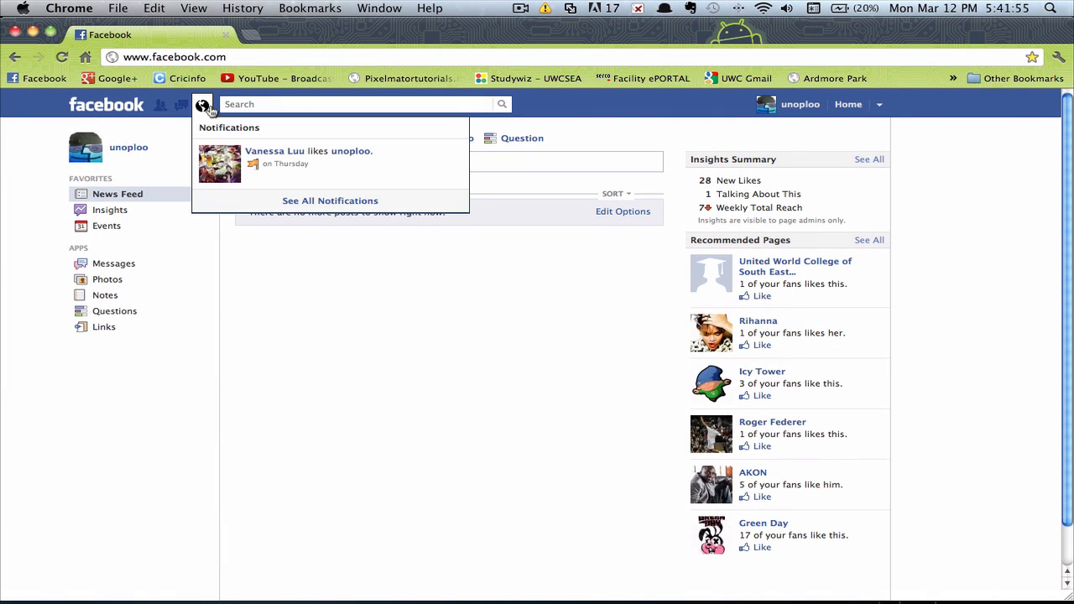
mouse_move(287, 274)
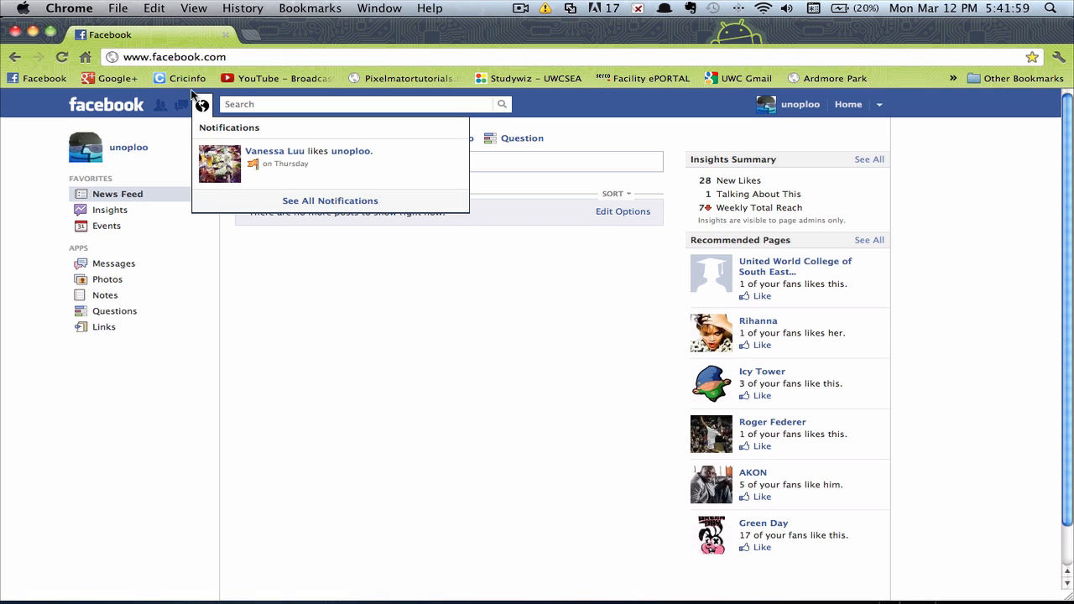
mouse_move(329, 201)
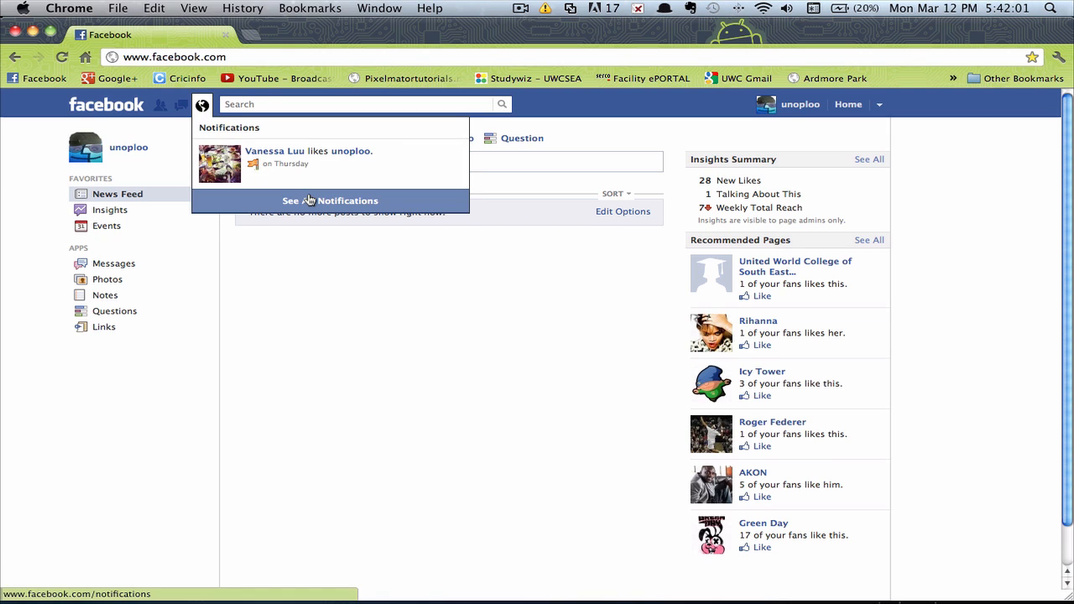
click(330, 201)
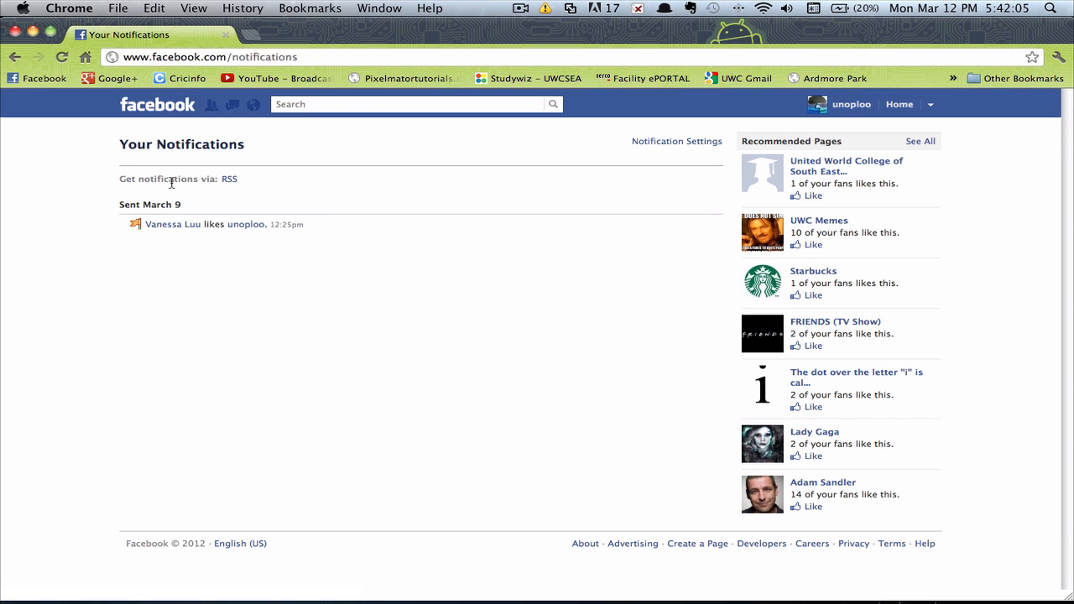
mouse_move(230, 179)
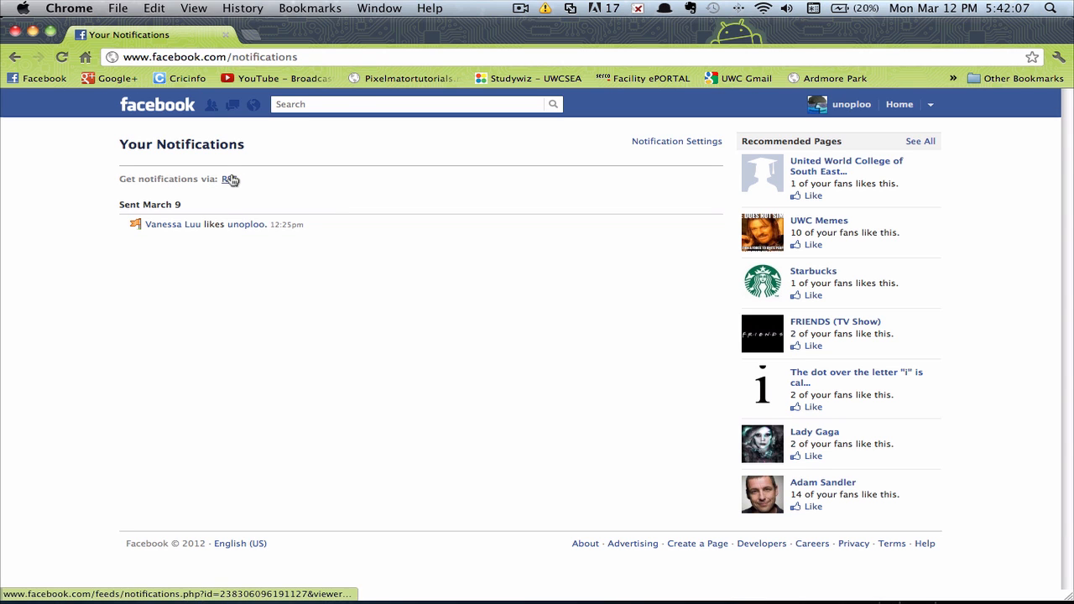
click(229, 178)
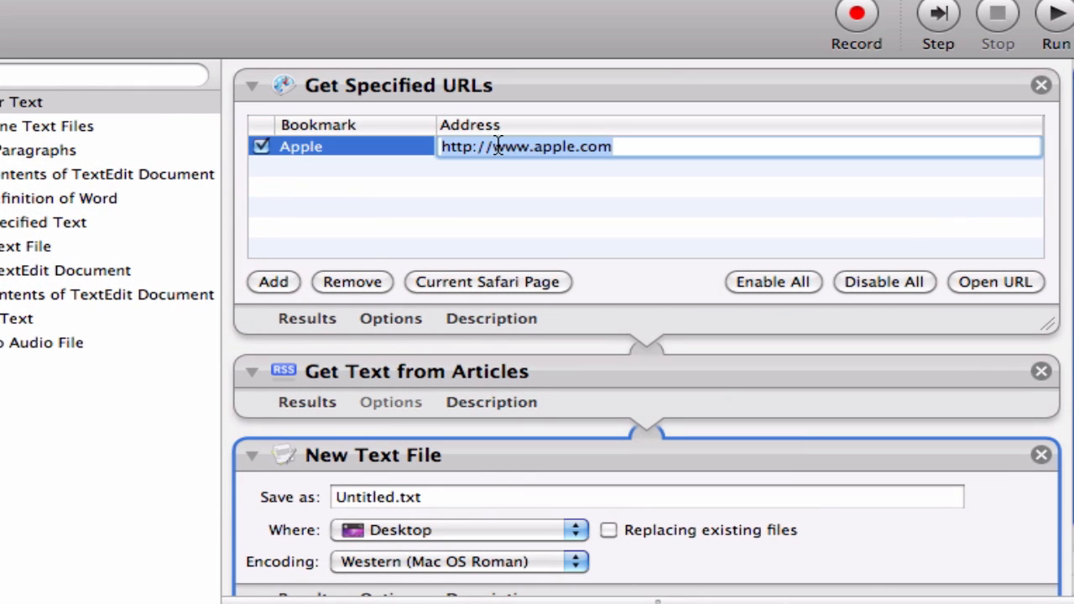
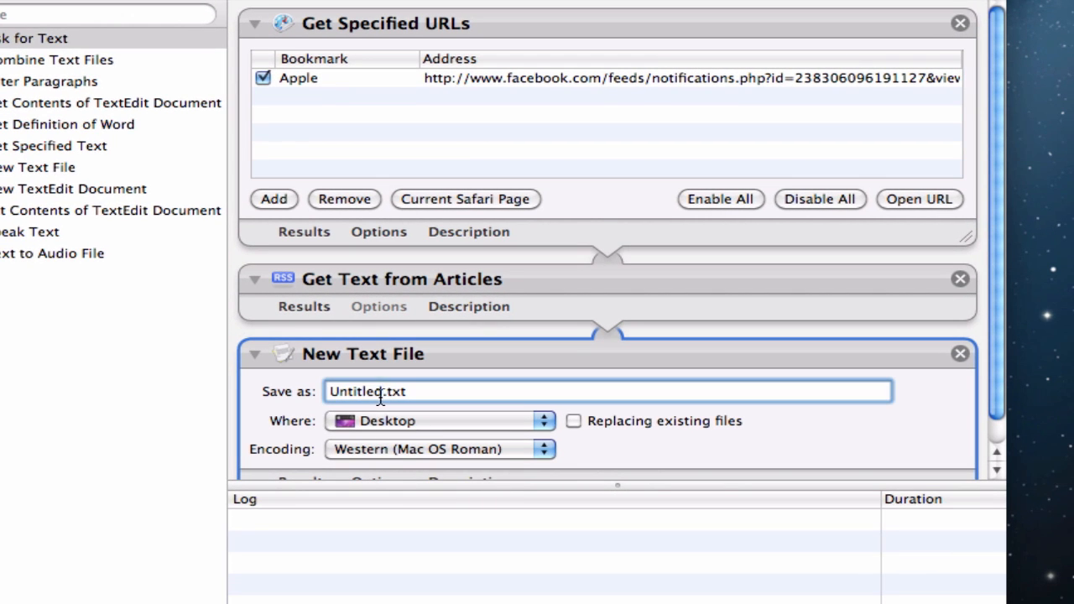
- Paste the RSS feed URL and save output as Notifications.txt in Documents
double_click(367, 392)
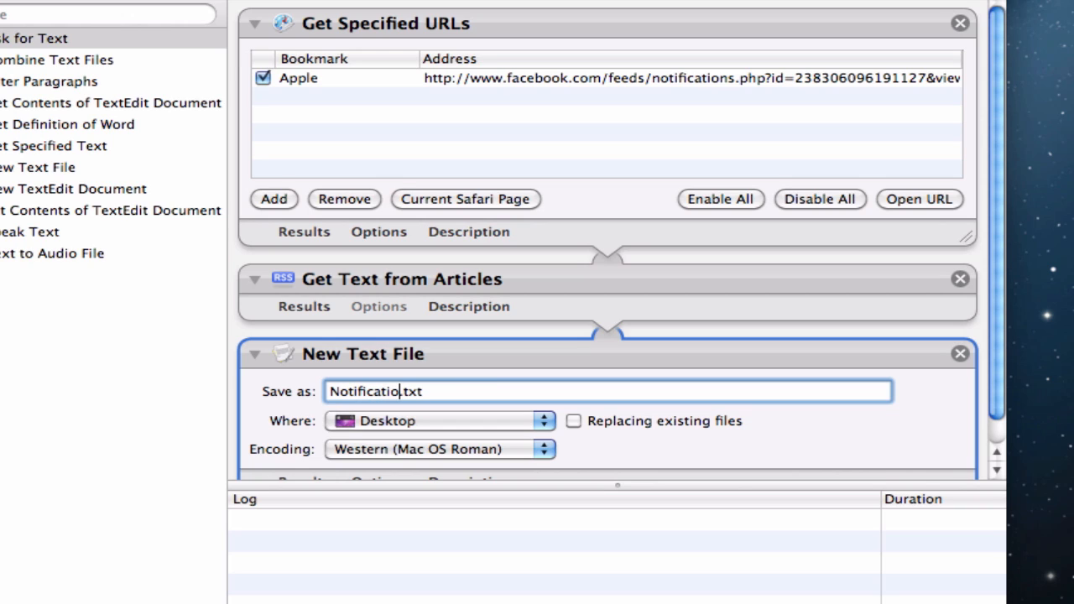
text(ns)
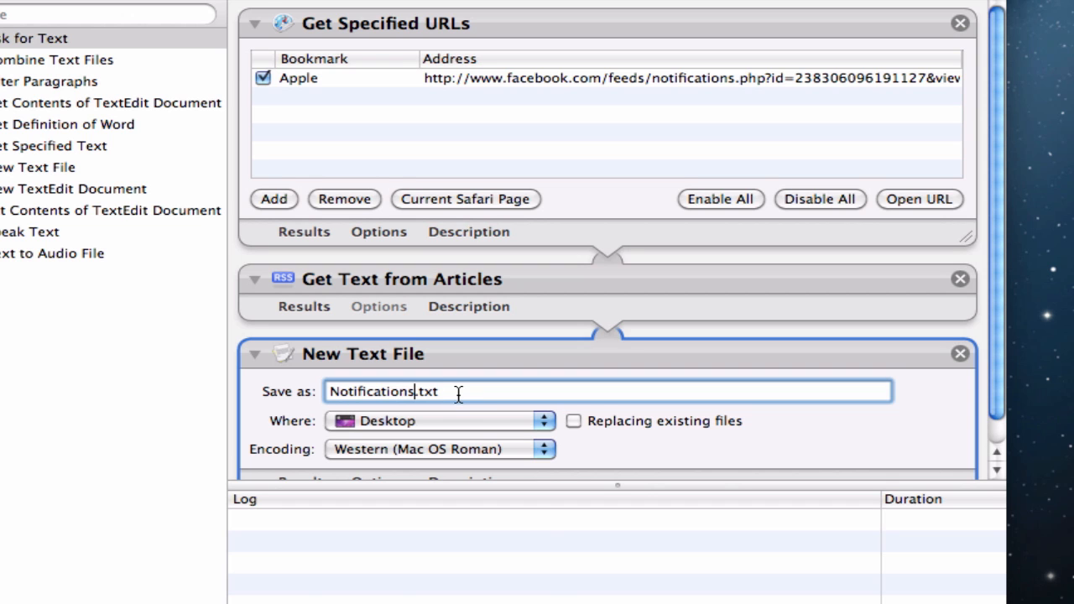
click(435, 421)
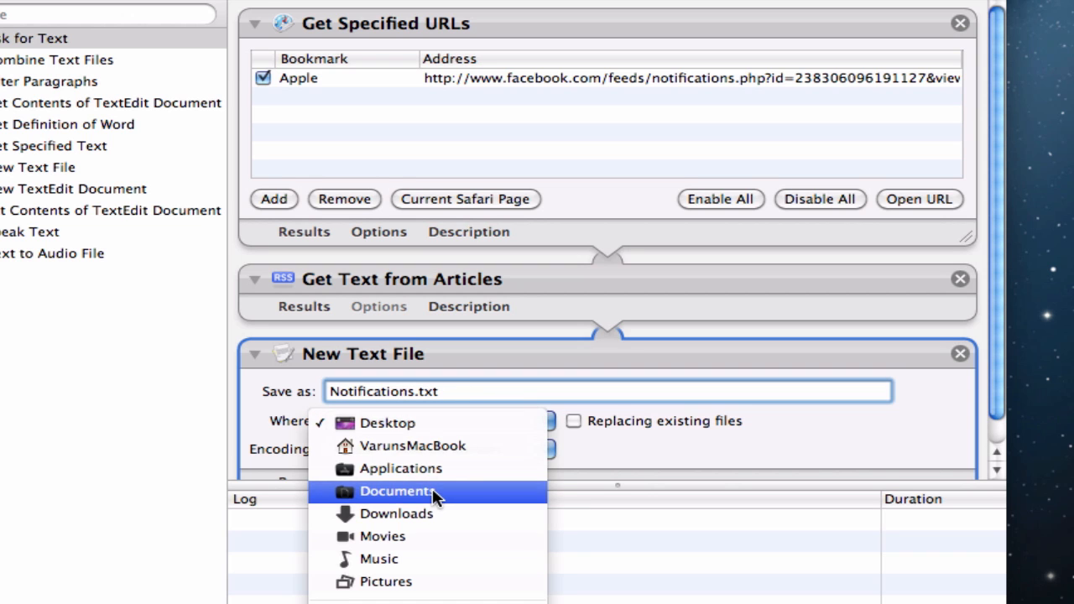
click(395, 491)
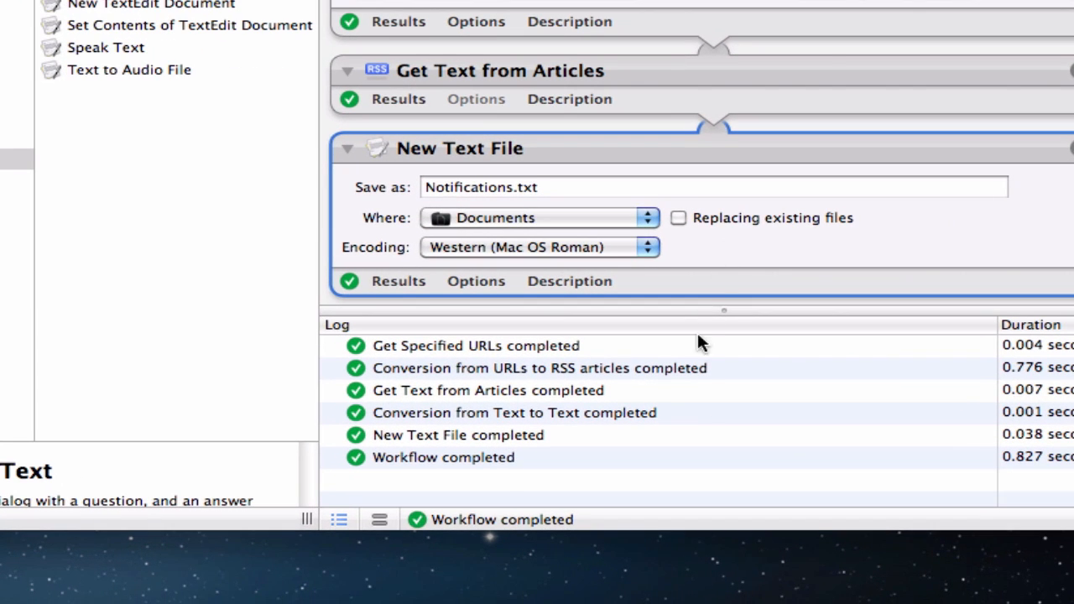
mouse_move(724, 419)
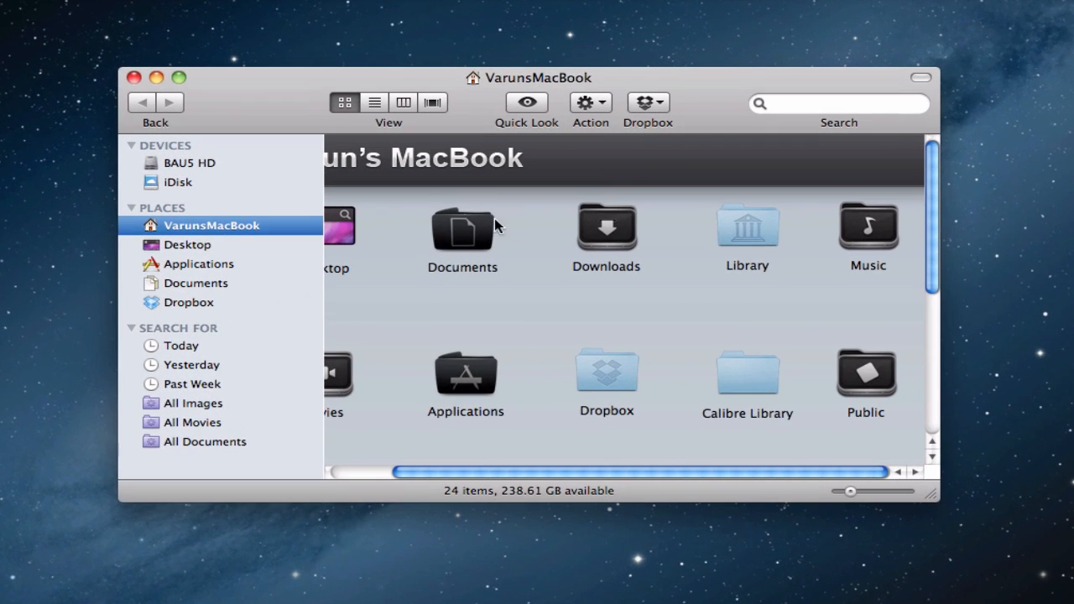
- Open Notifications.txt from Documents, check the notifications, and close it without saving
double_click(463, 231)
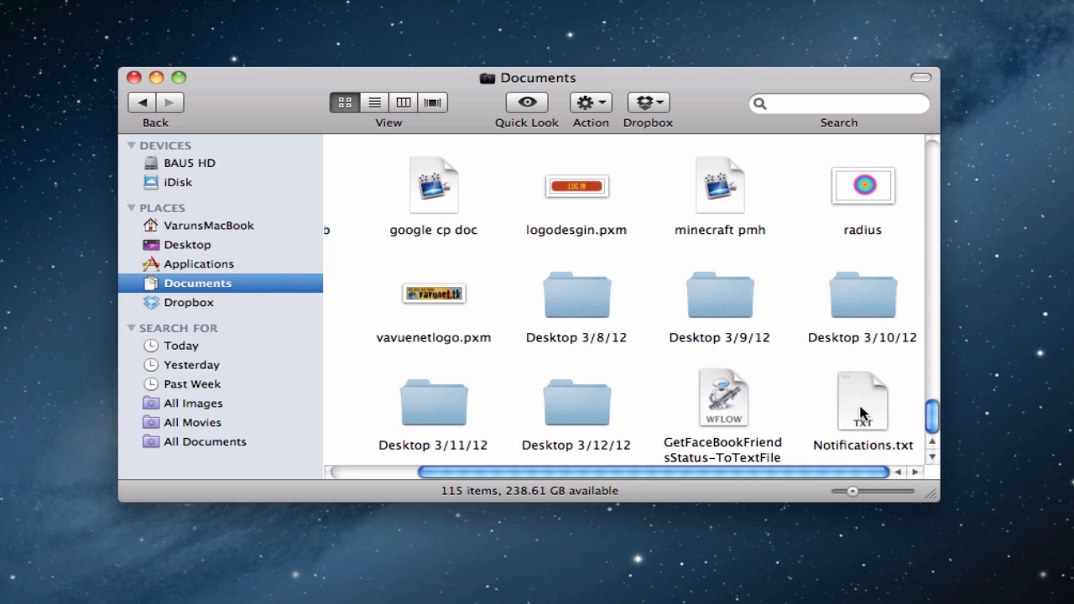
click(863, 401)
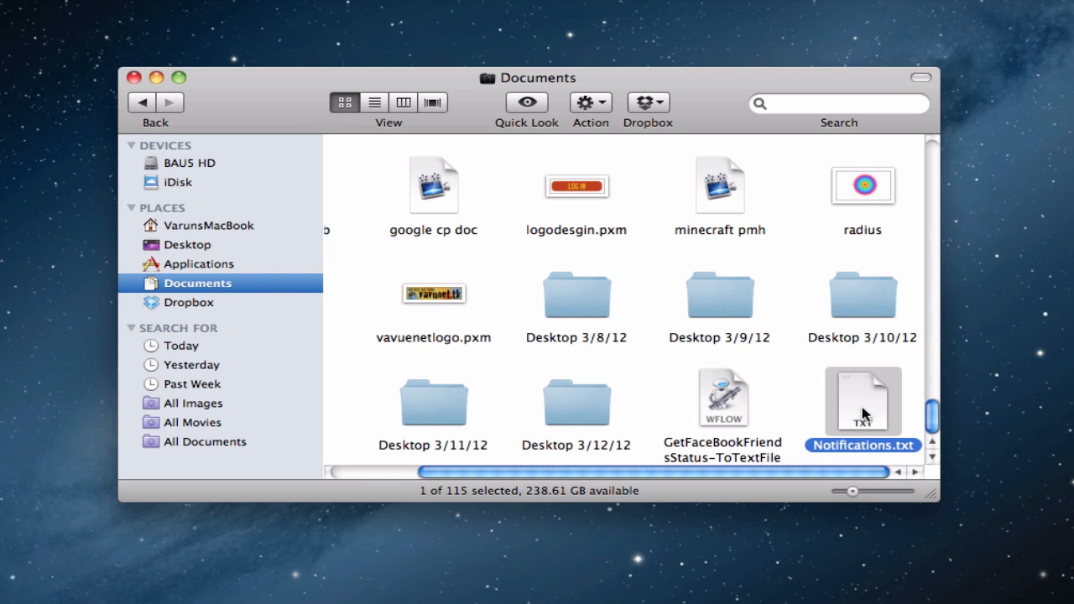
double_click(863, 399)
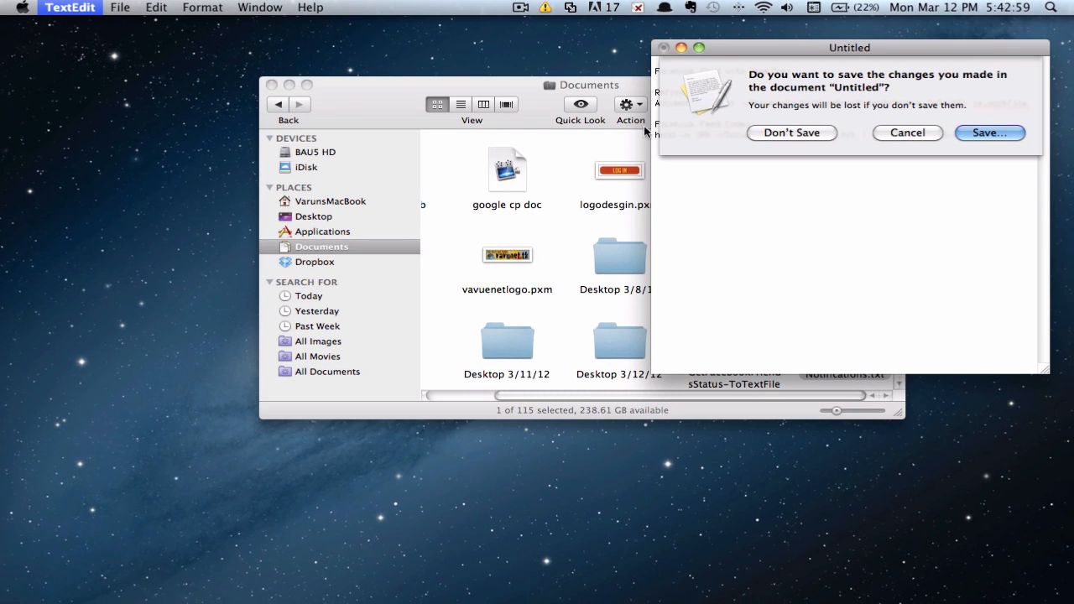
click(791, 133)
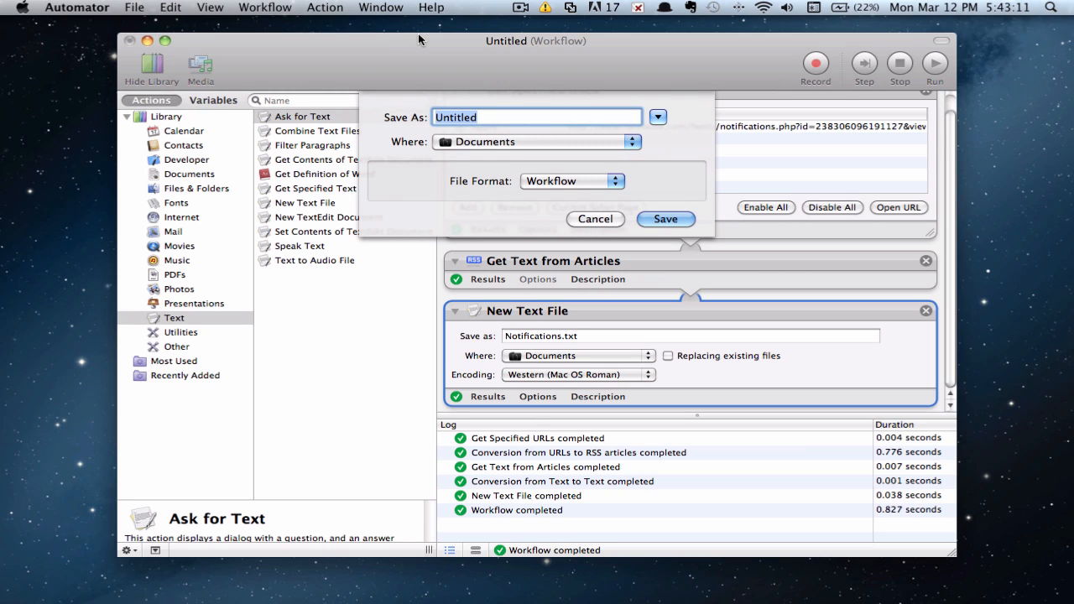
- Name the workflow GetFacebookNotifications and save it
text(G)
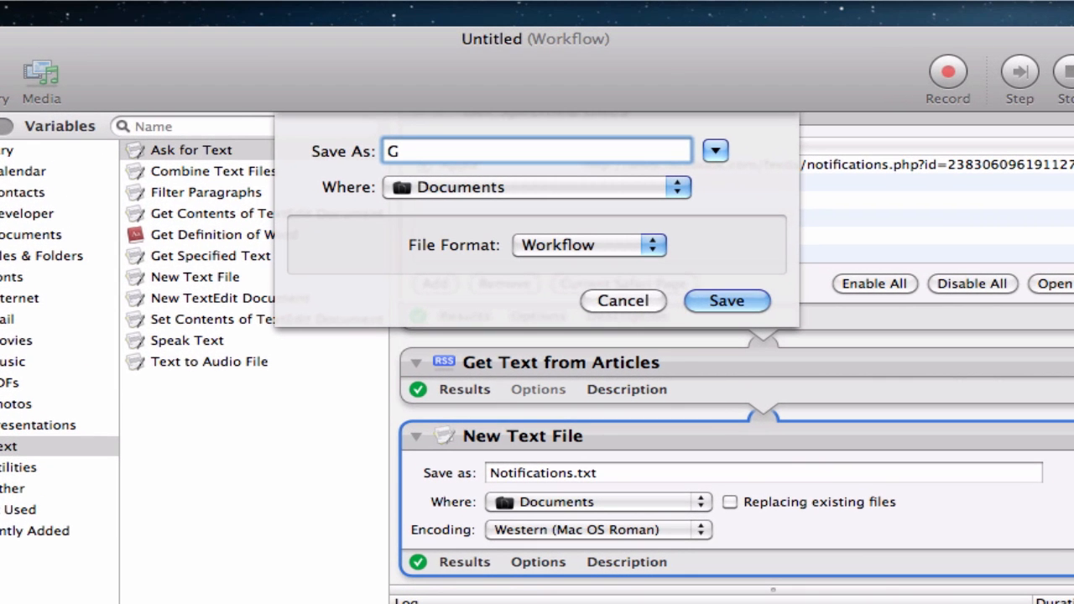
text(etFacebook)
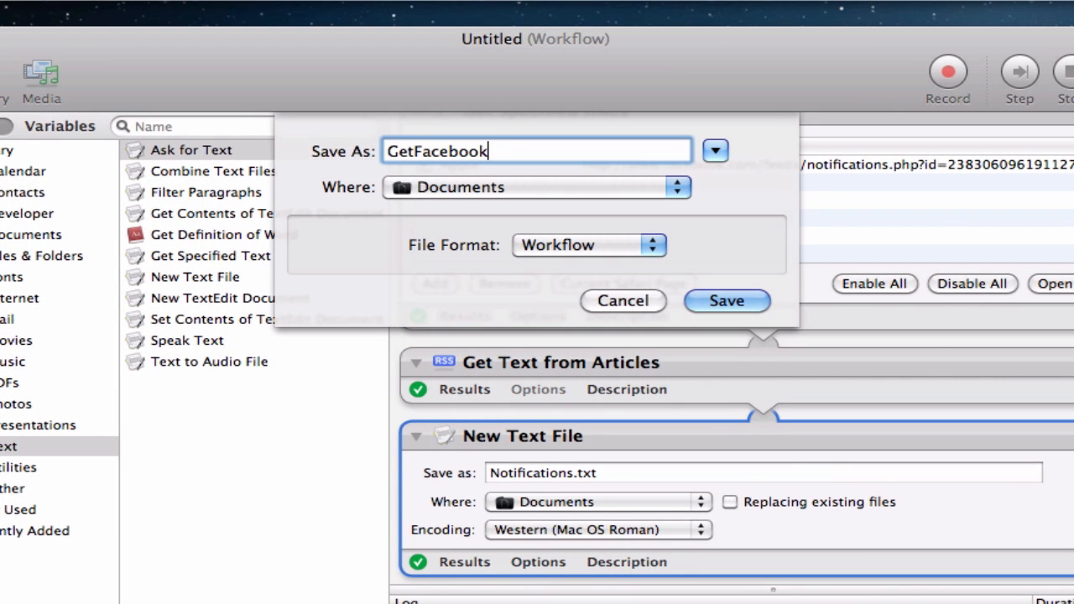
text(Notific)
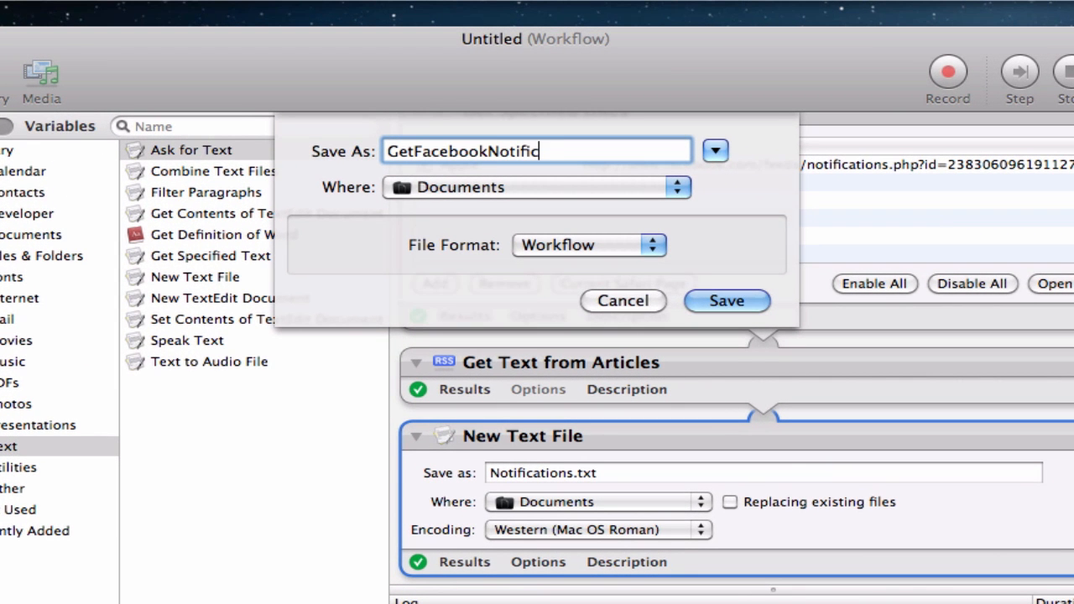
text(ations)
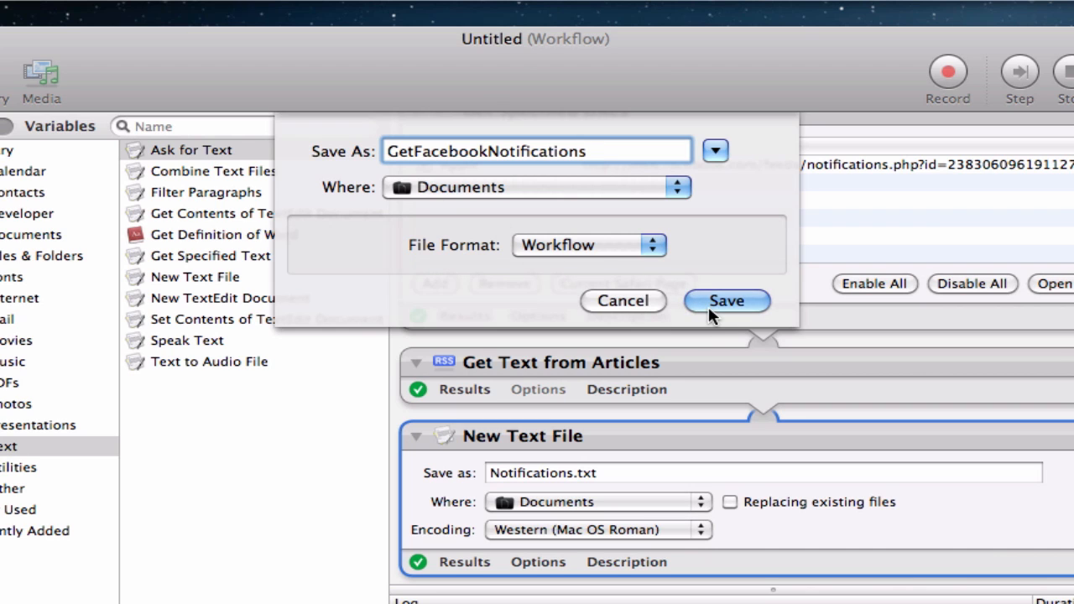
click(726, 300)
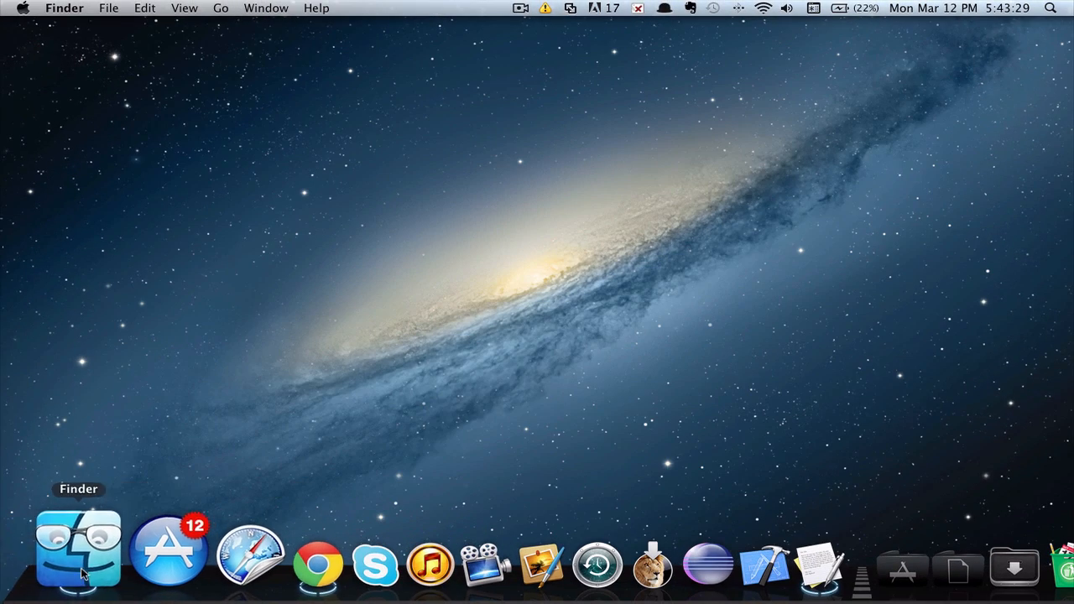
- Open Documents in Finder and double-click the GetFacebookNotifications workflow
click(67, 558)
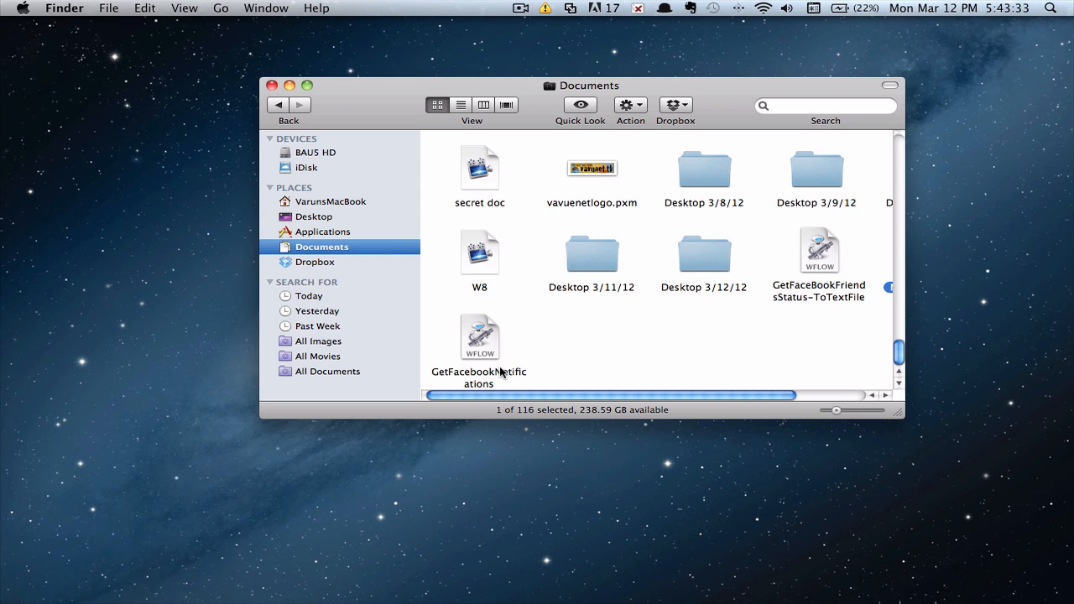
double_click(479, 337)
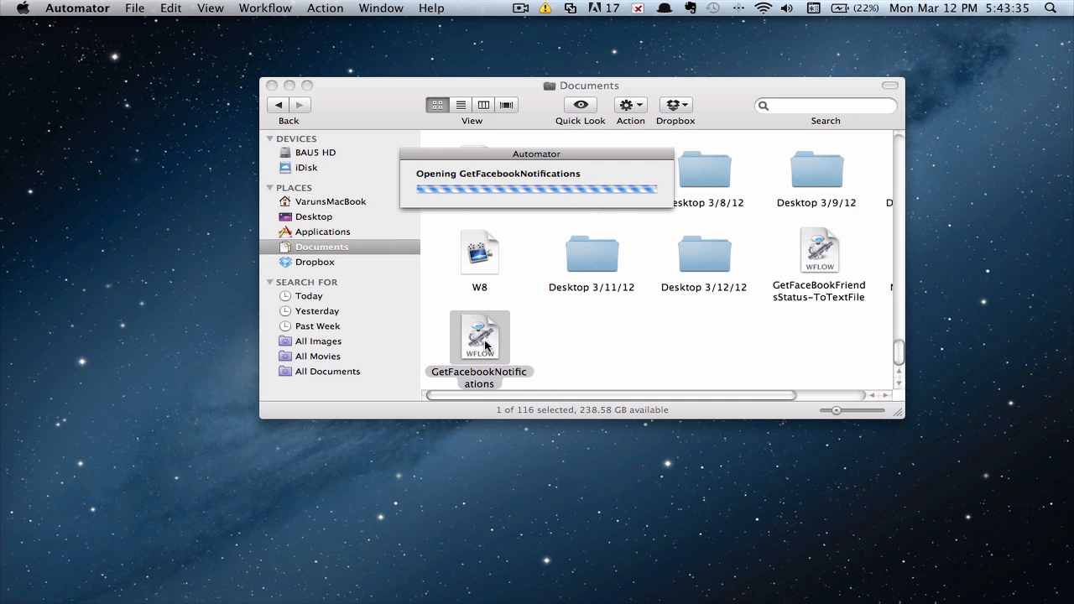
double_click(479, 337)
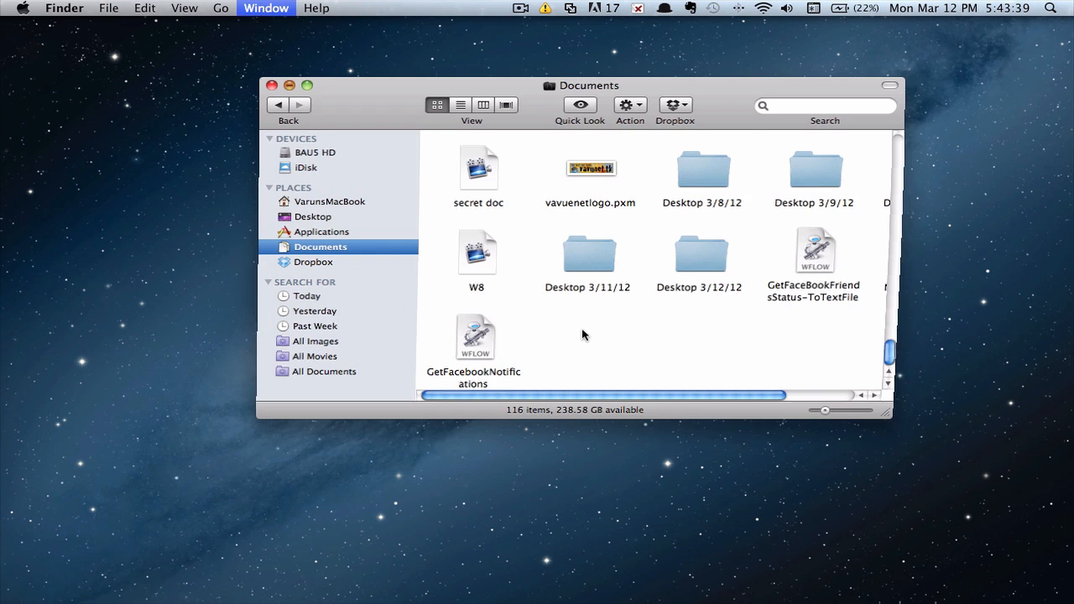
text(ge)
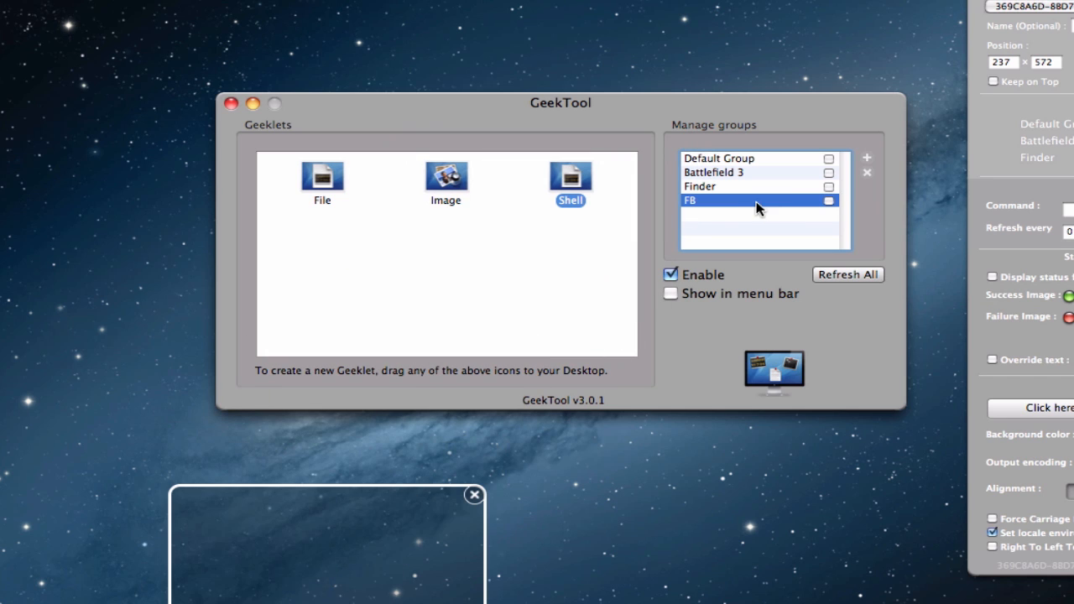
- Add a geeklet group and name it Facebook
click(866, 158)
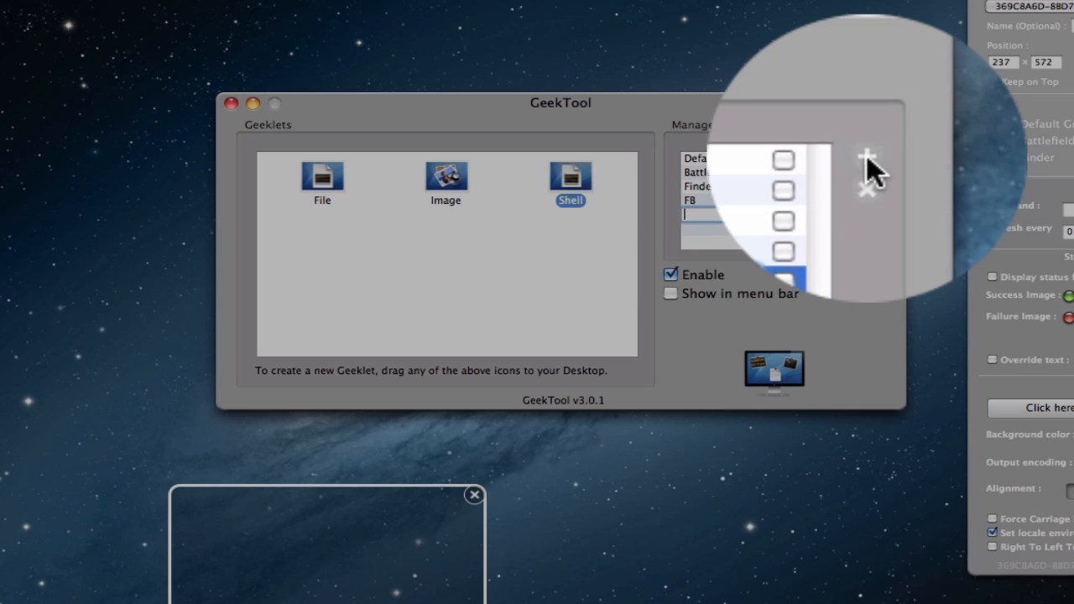
text(acebook)
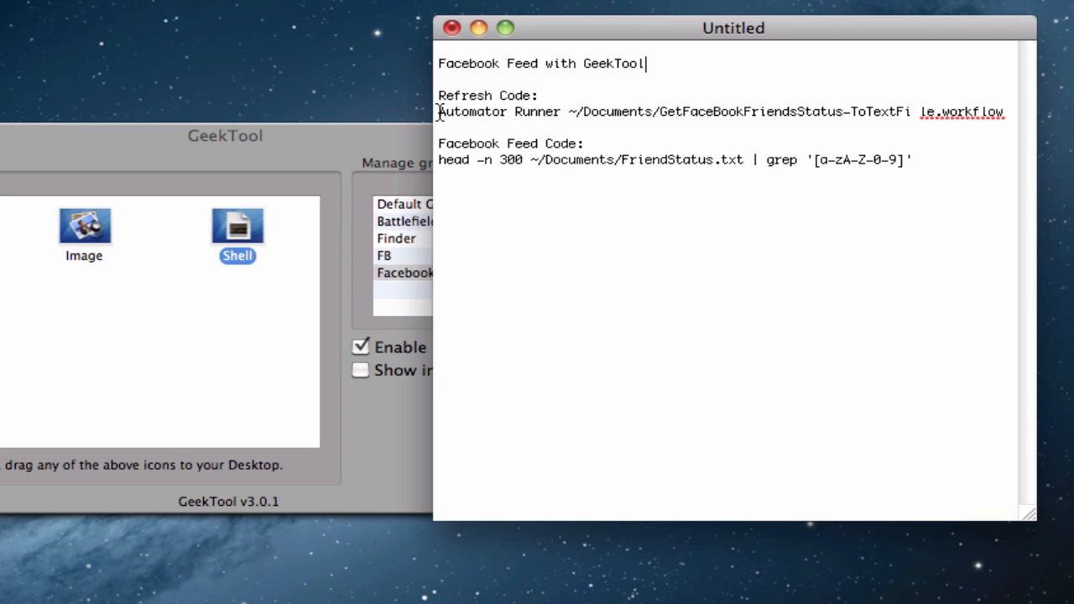
- Select the Automator Runner refresh line and open the new geeklet's command editor
drag(439, 111, 1005, 111)
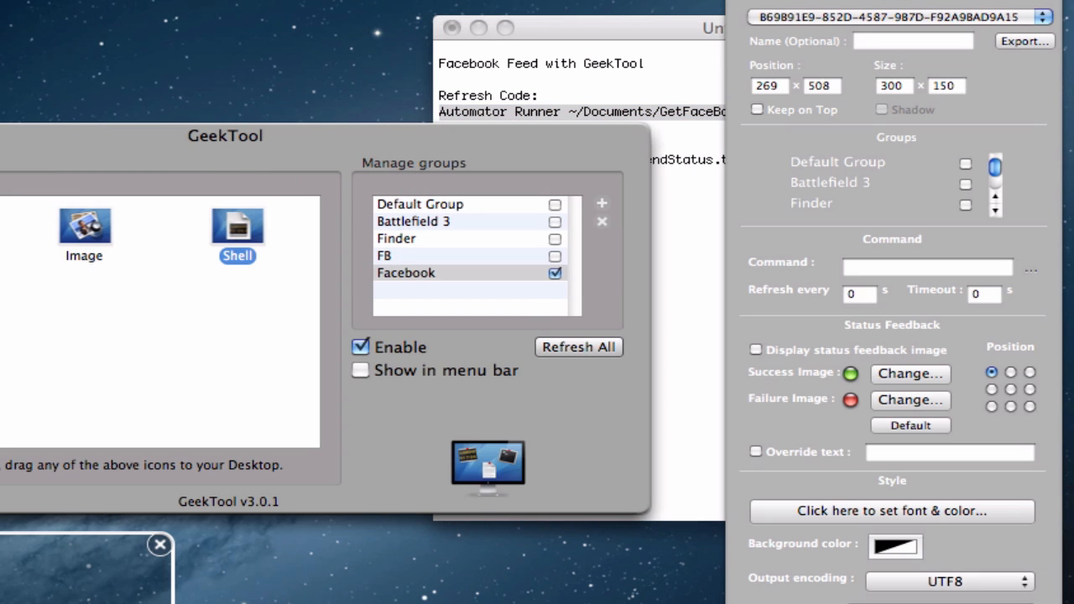
click(1031, 265)
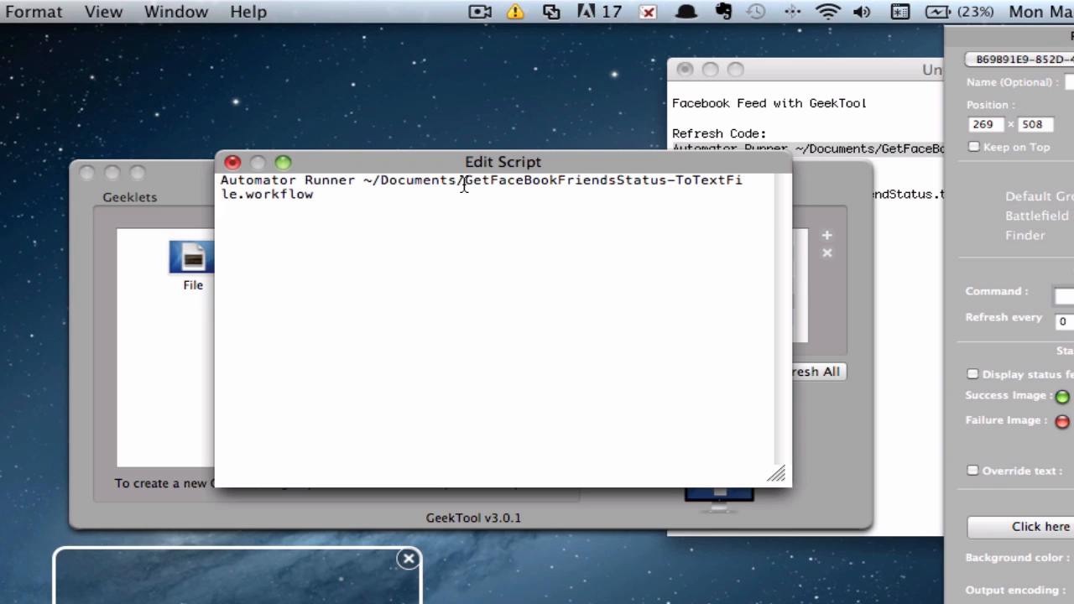
- Replace the old workflow name with GetFacebookNotifications in the script and close the editor
double_click(477, 180)
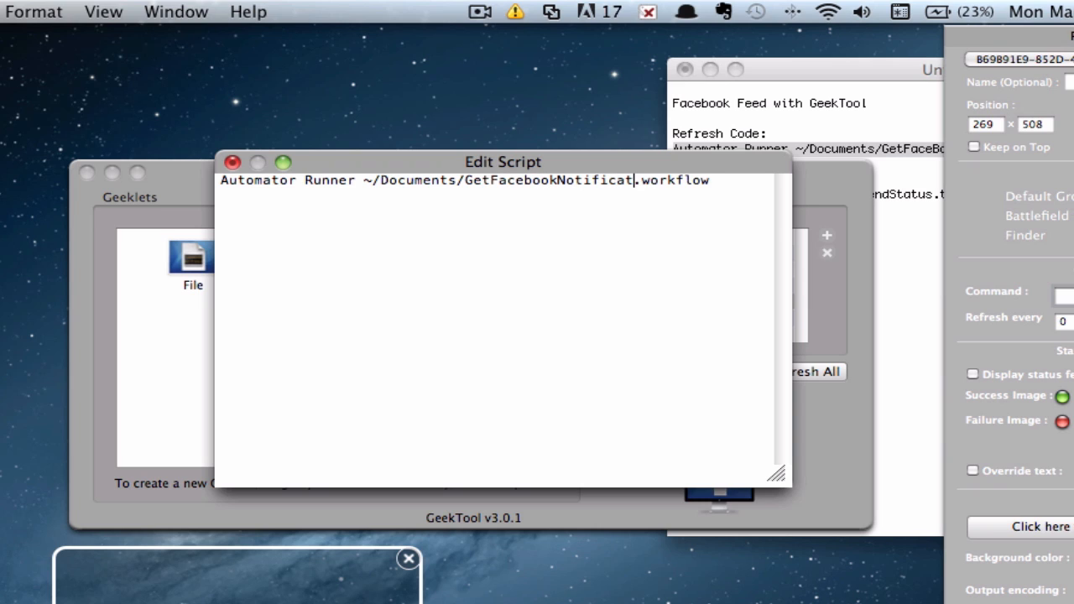
text(ions)
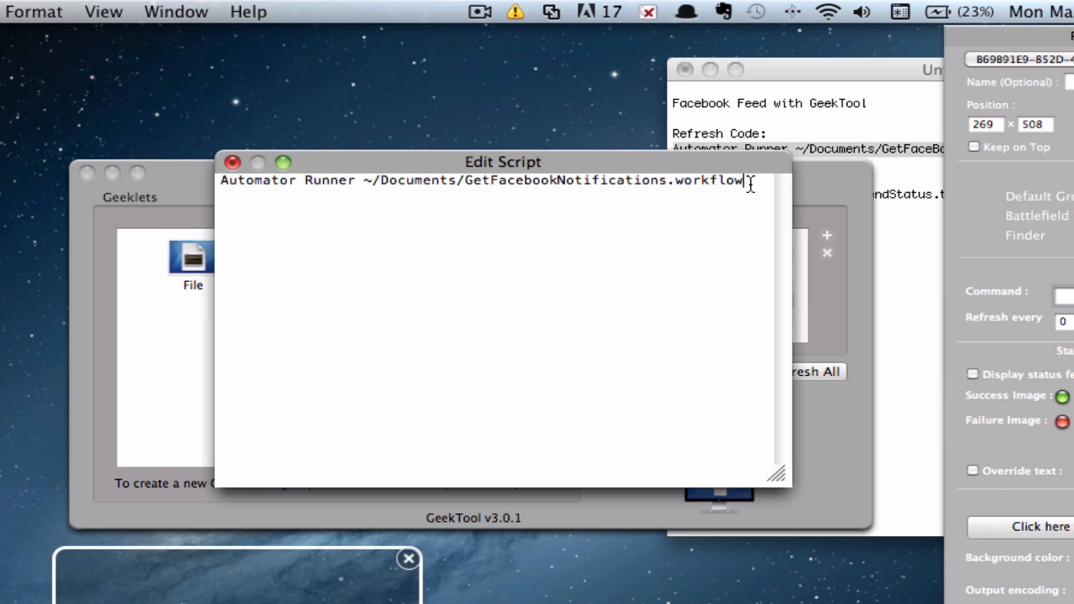
mouse_move(501, 201)
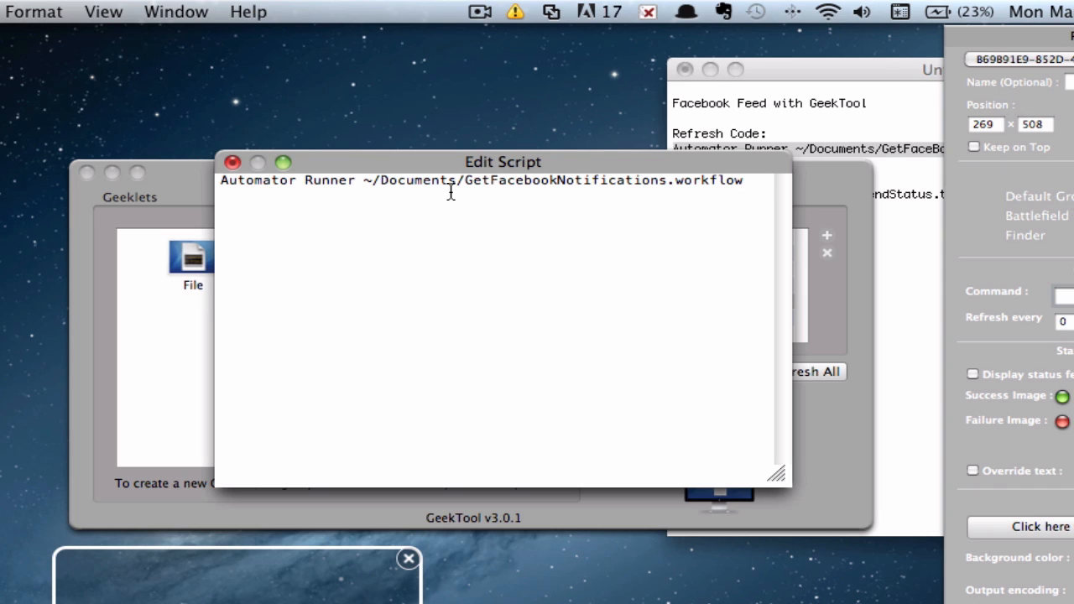
mouse_move(212, 173)
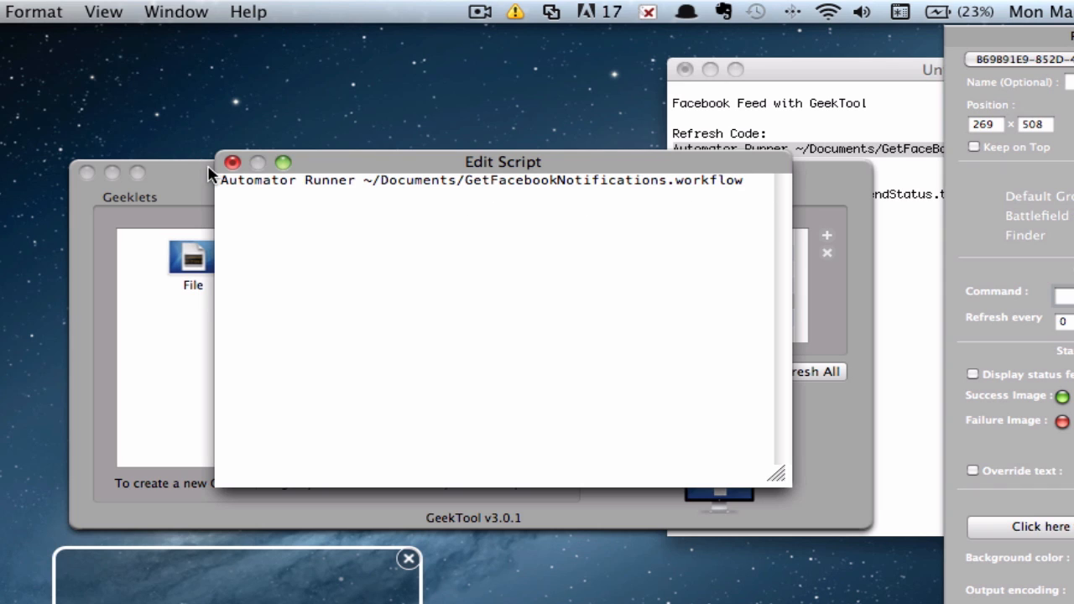
click(236, 162)
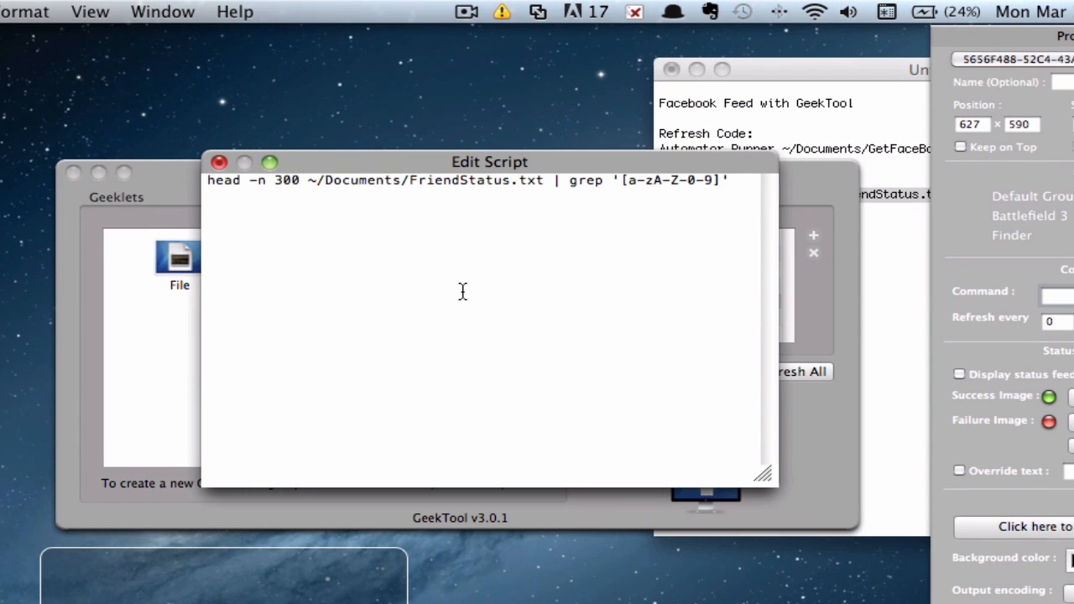
mouse_move(480, 185)
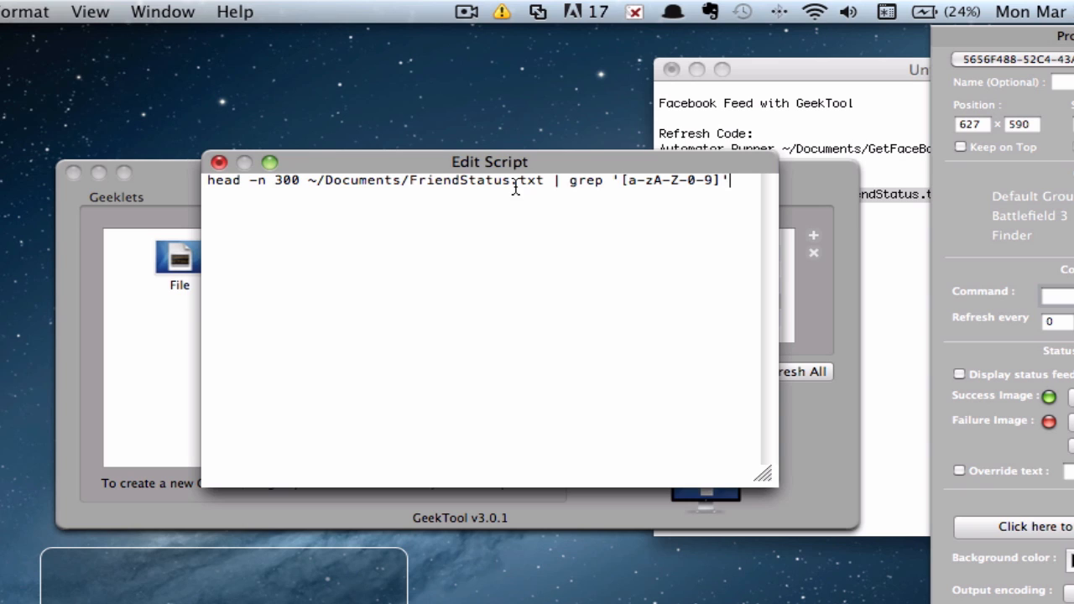
- Replace FriendStatus with Notifications in the second geeklet's head command and apply it
double_click(460, 179)
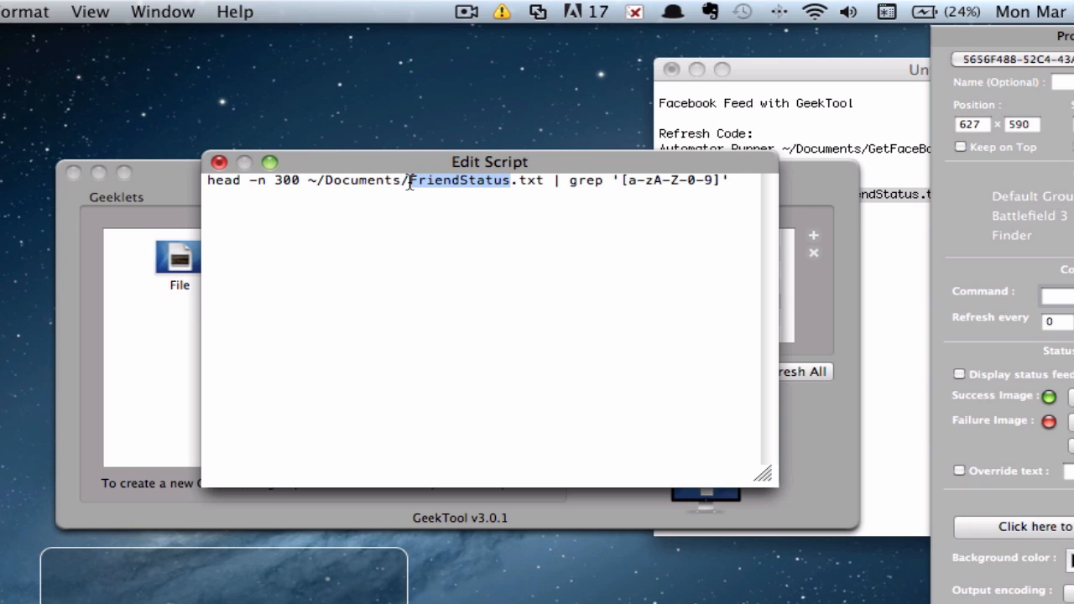
text(Noti)
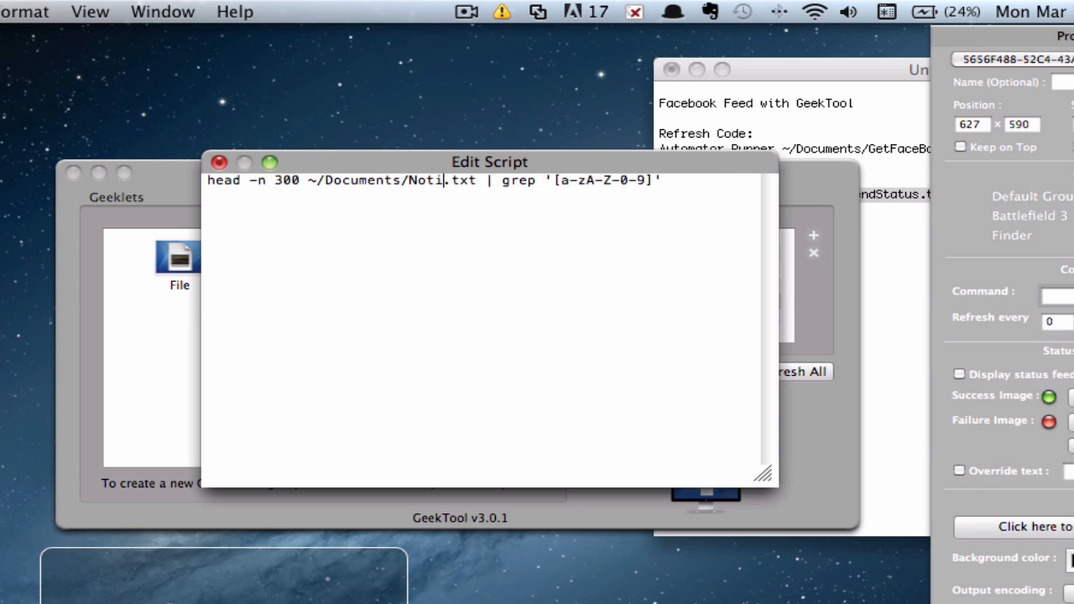
text(fications)
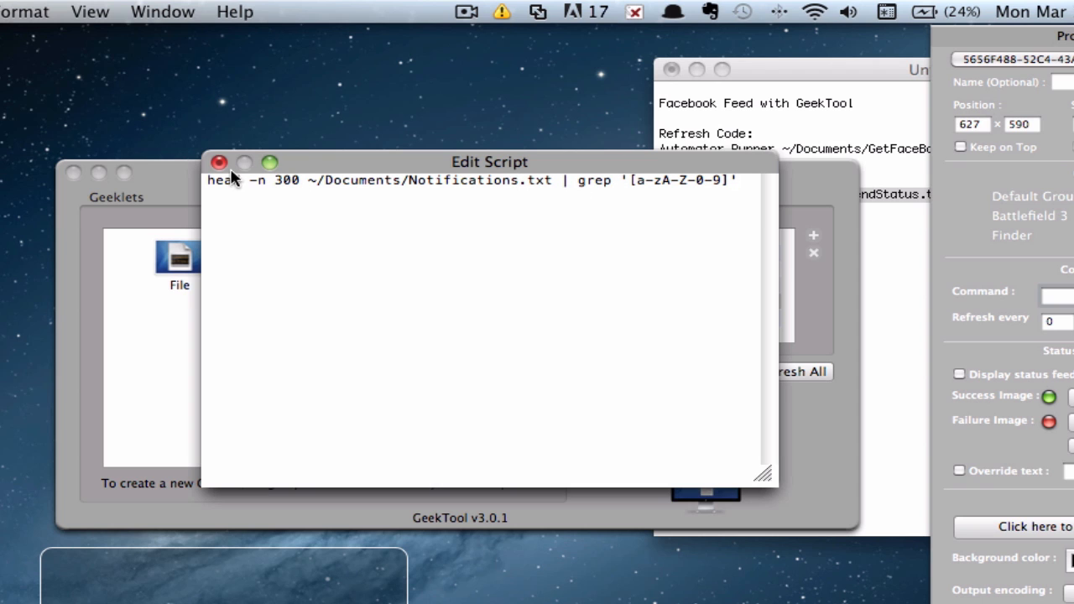
click(220, 163)
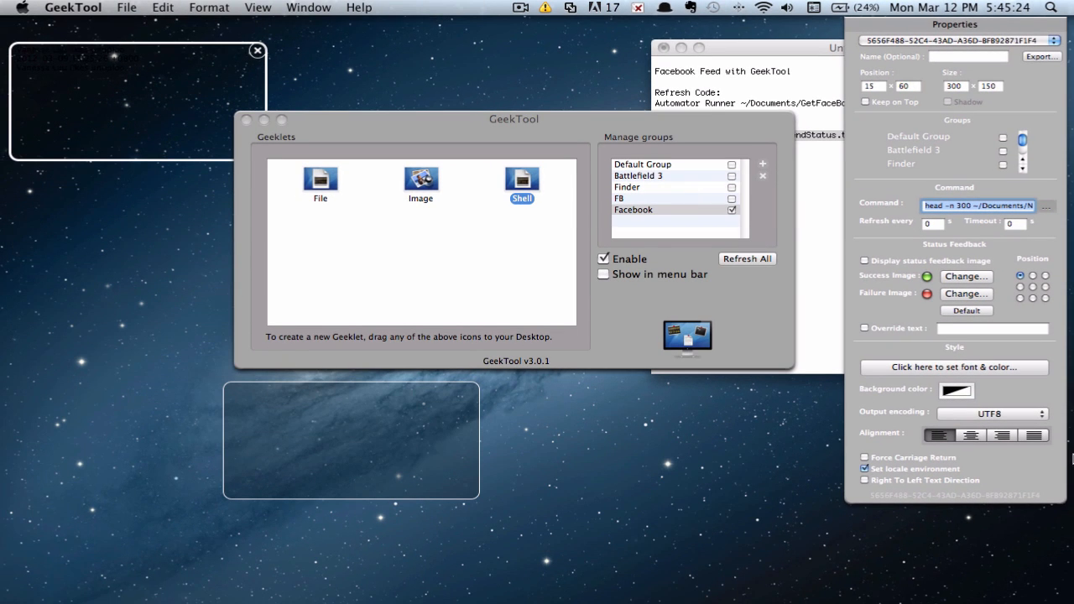
mouse_move(974, 378)
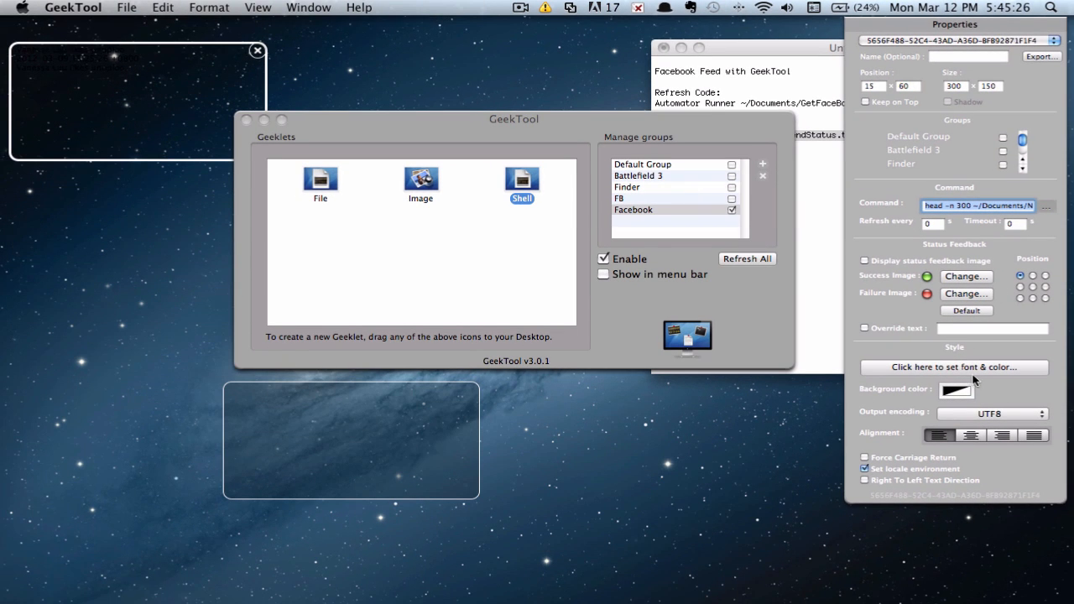
- Set the notifications geeklet text to Bebas at size 31 and minimize the TextEdit window
click(955, 368)
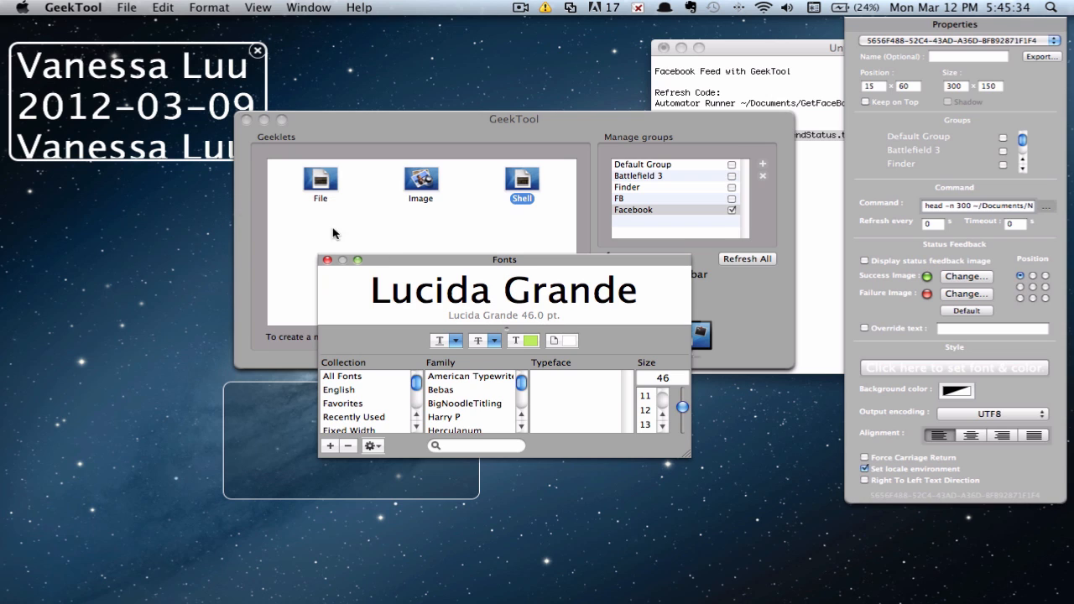
click(521, 341)
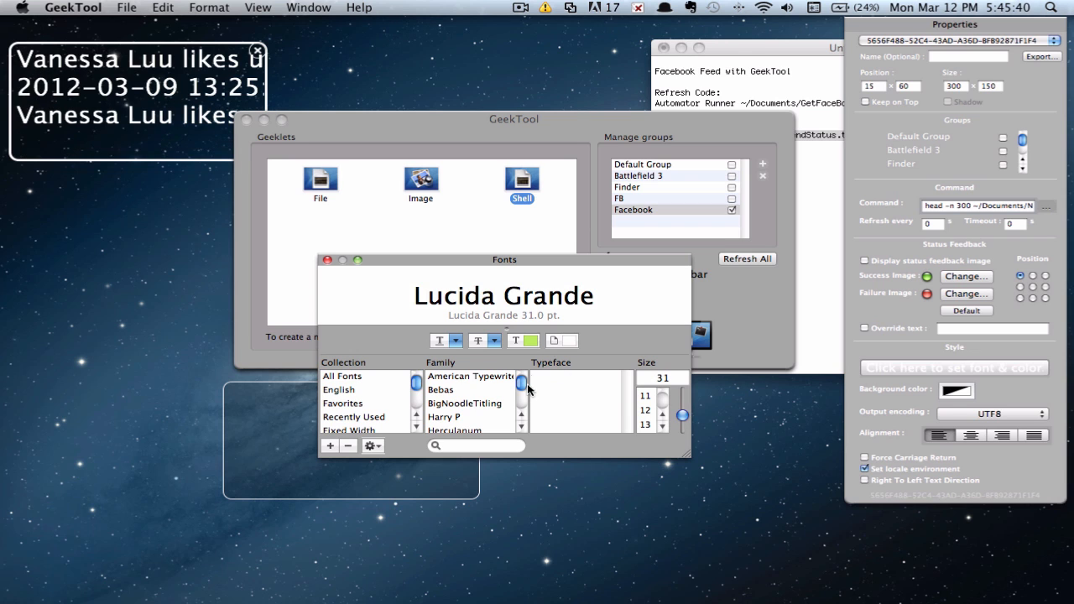
click(440, 389)
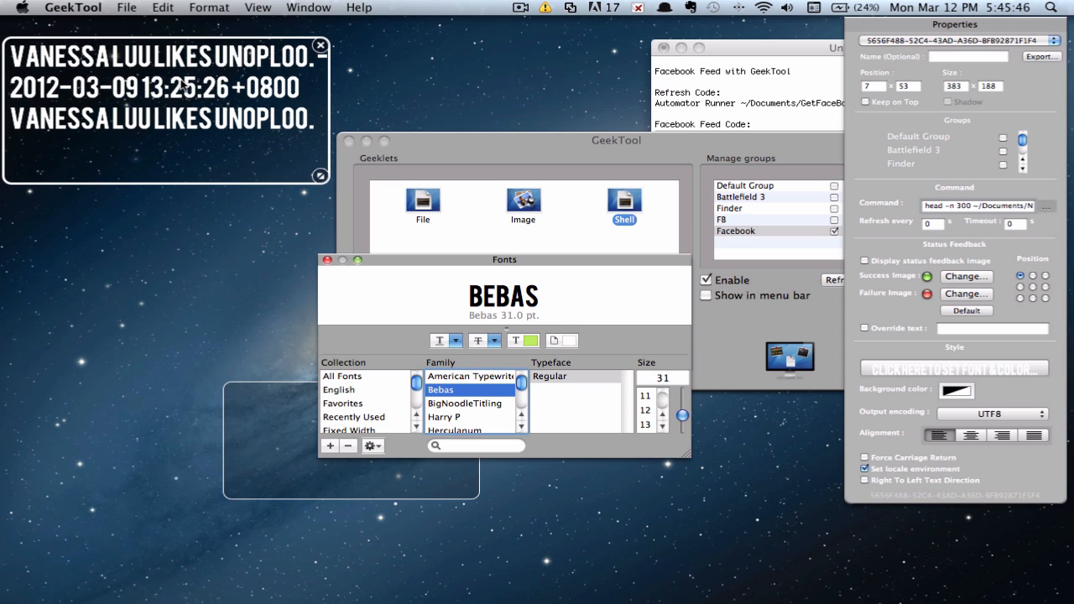
mouse_move(412, 143)
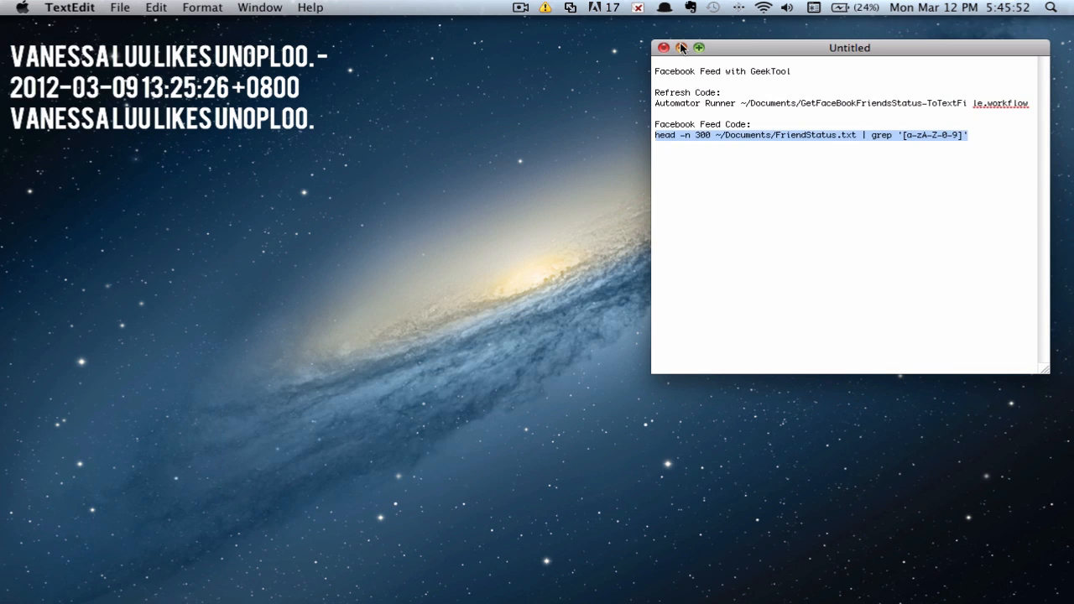
click(656, 48)
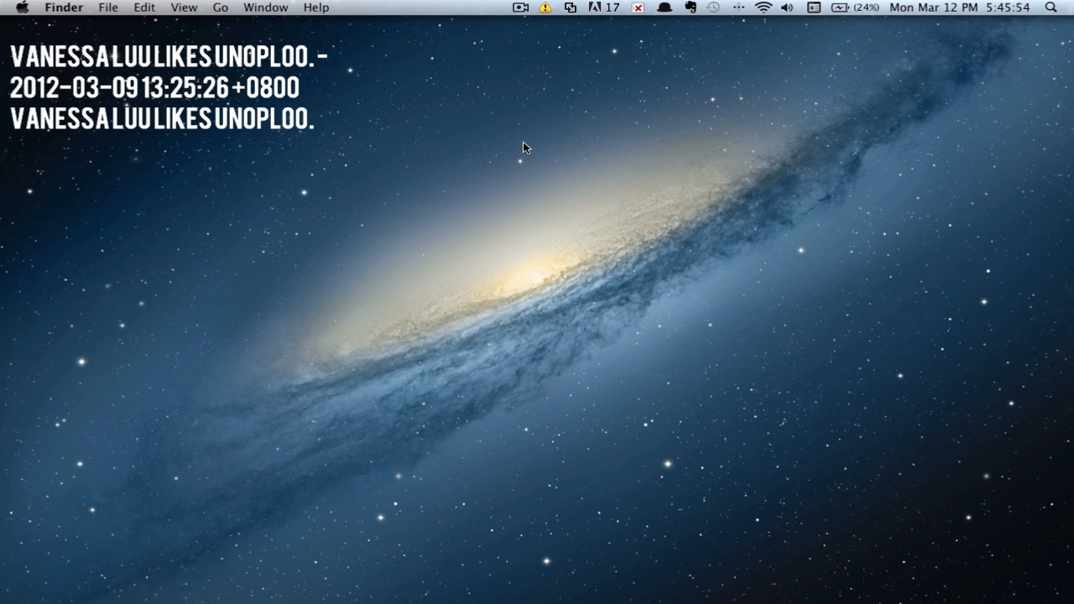